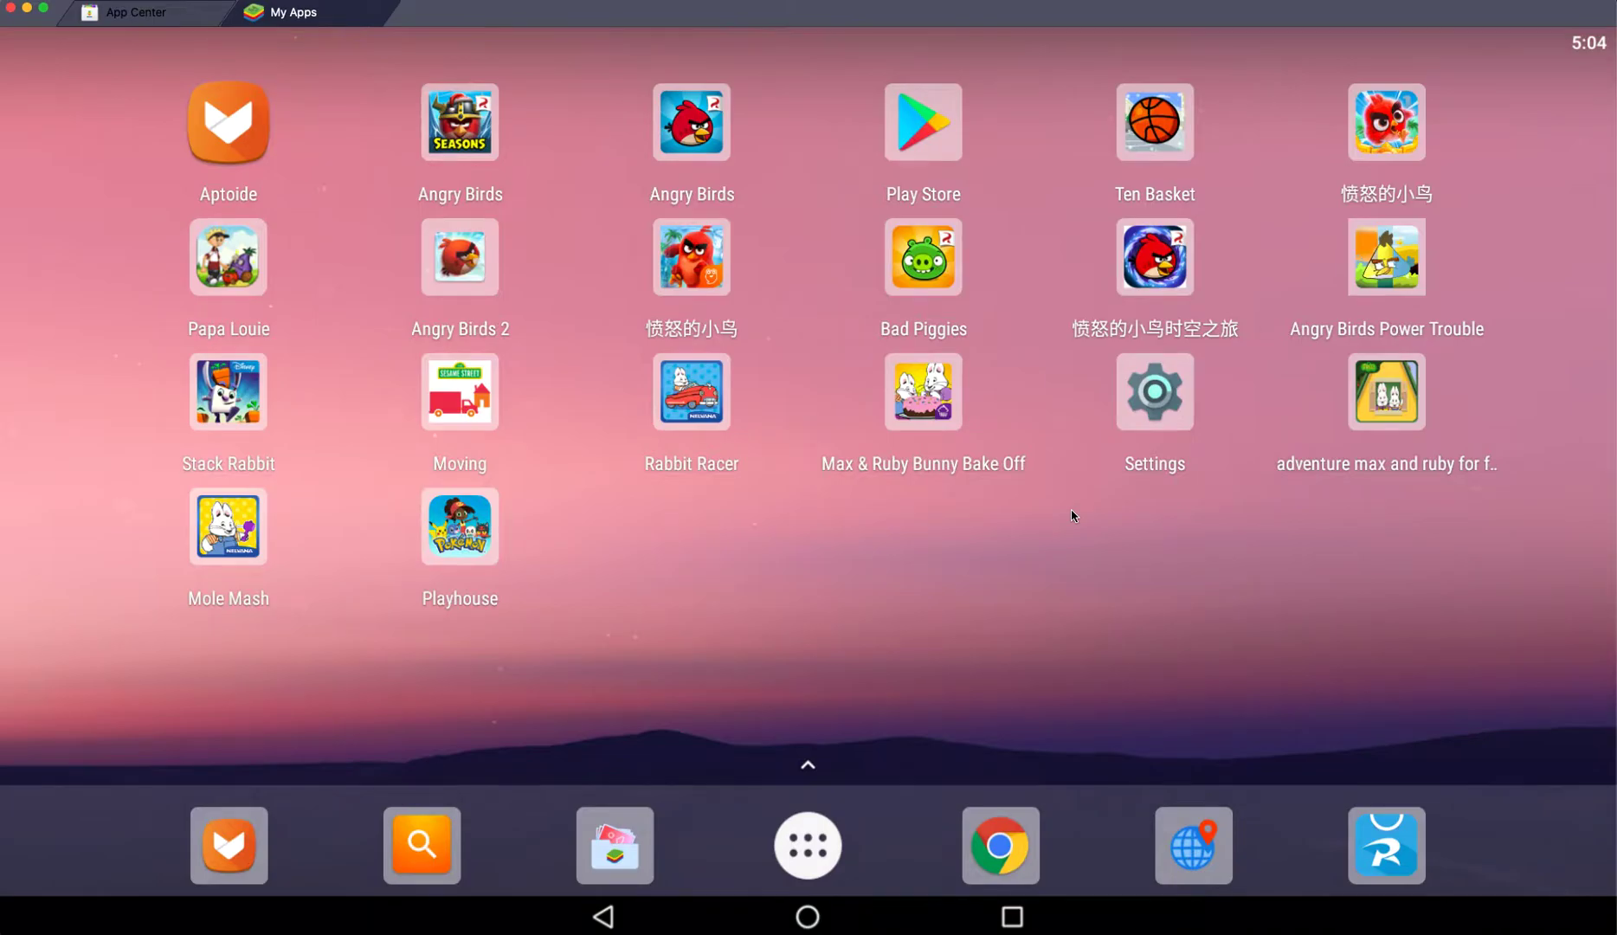
{"action": "mouse_move", "coordinate": [807, 732]}
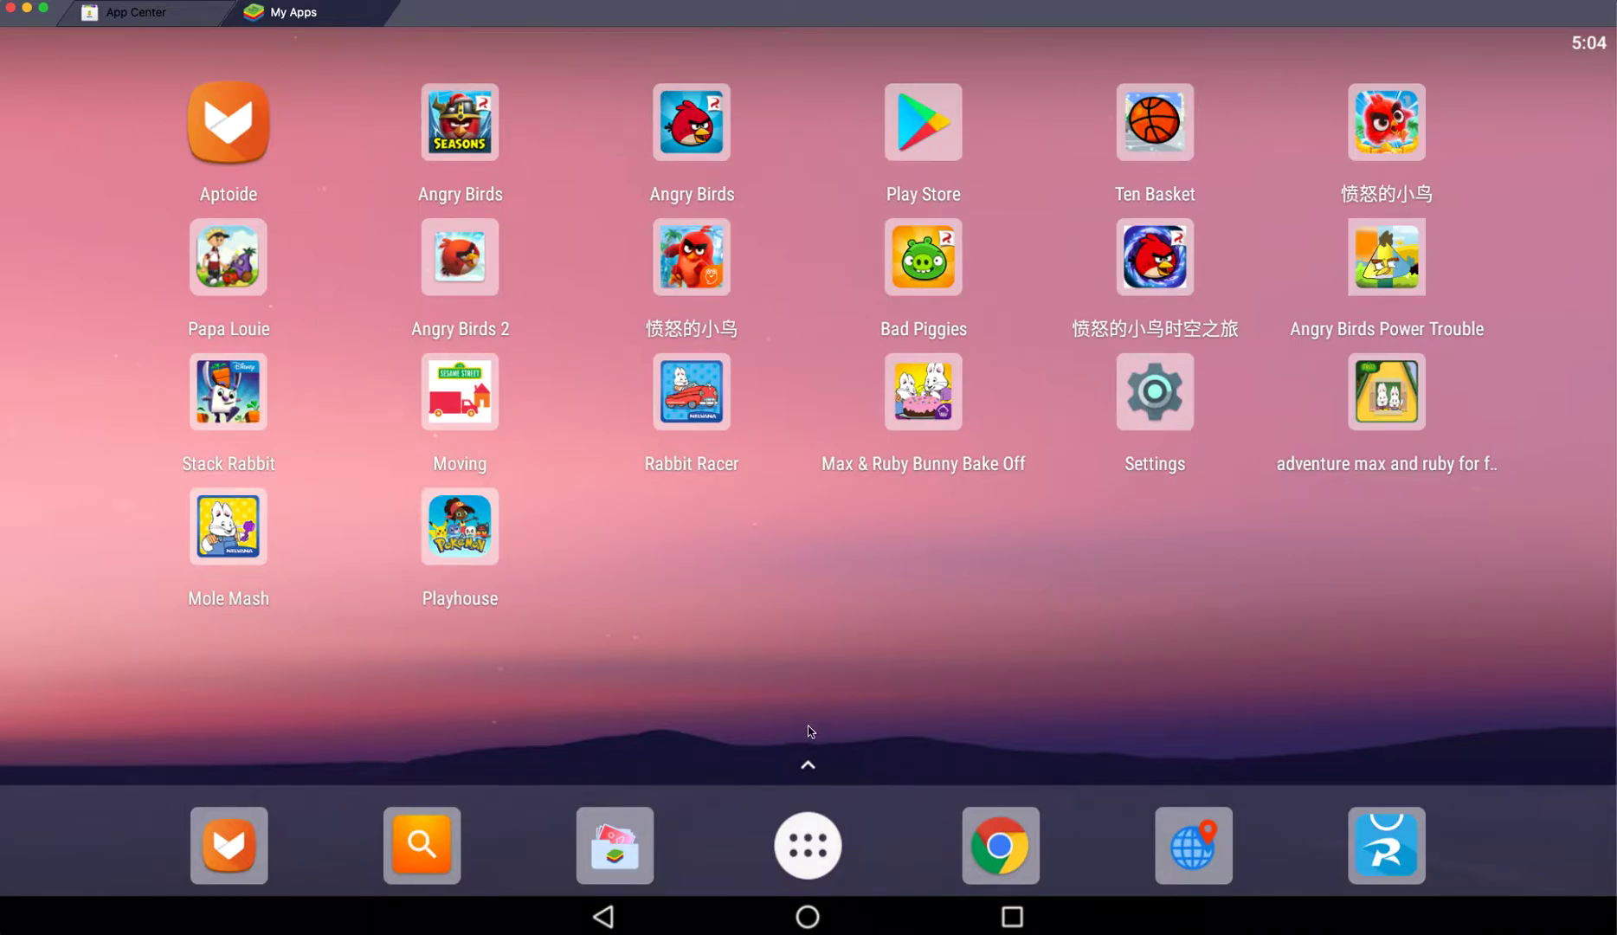
{"action": "mouse_move", "coordinate": [935, 477]}
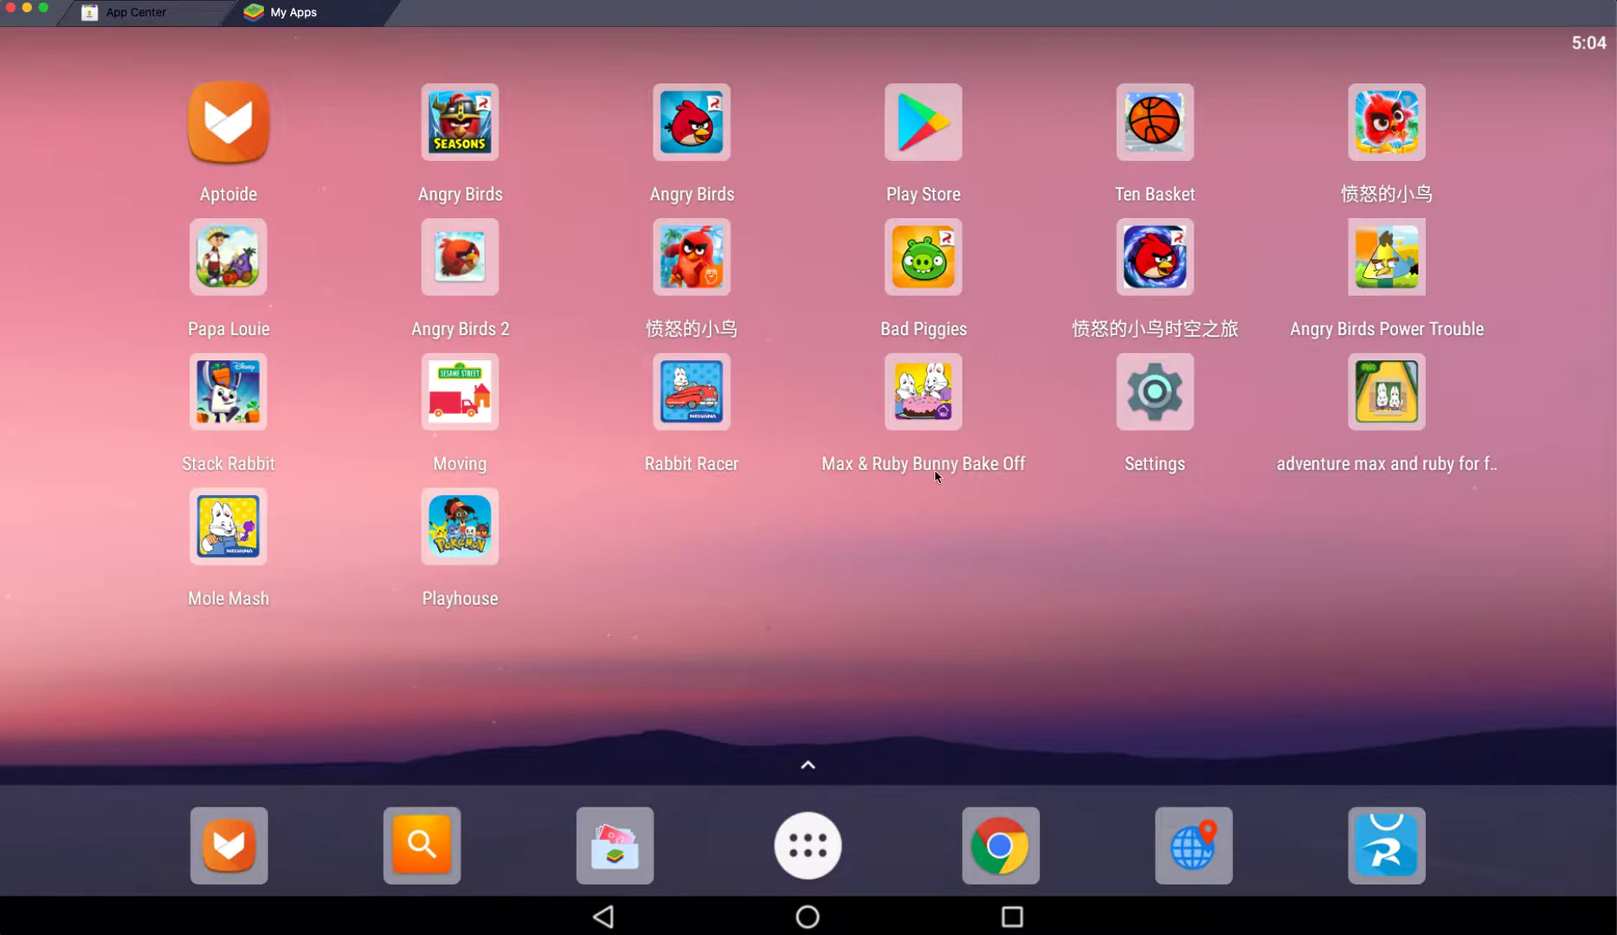
{"action": "mouse_move", "coordinate": [985, 540]}
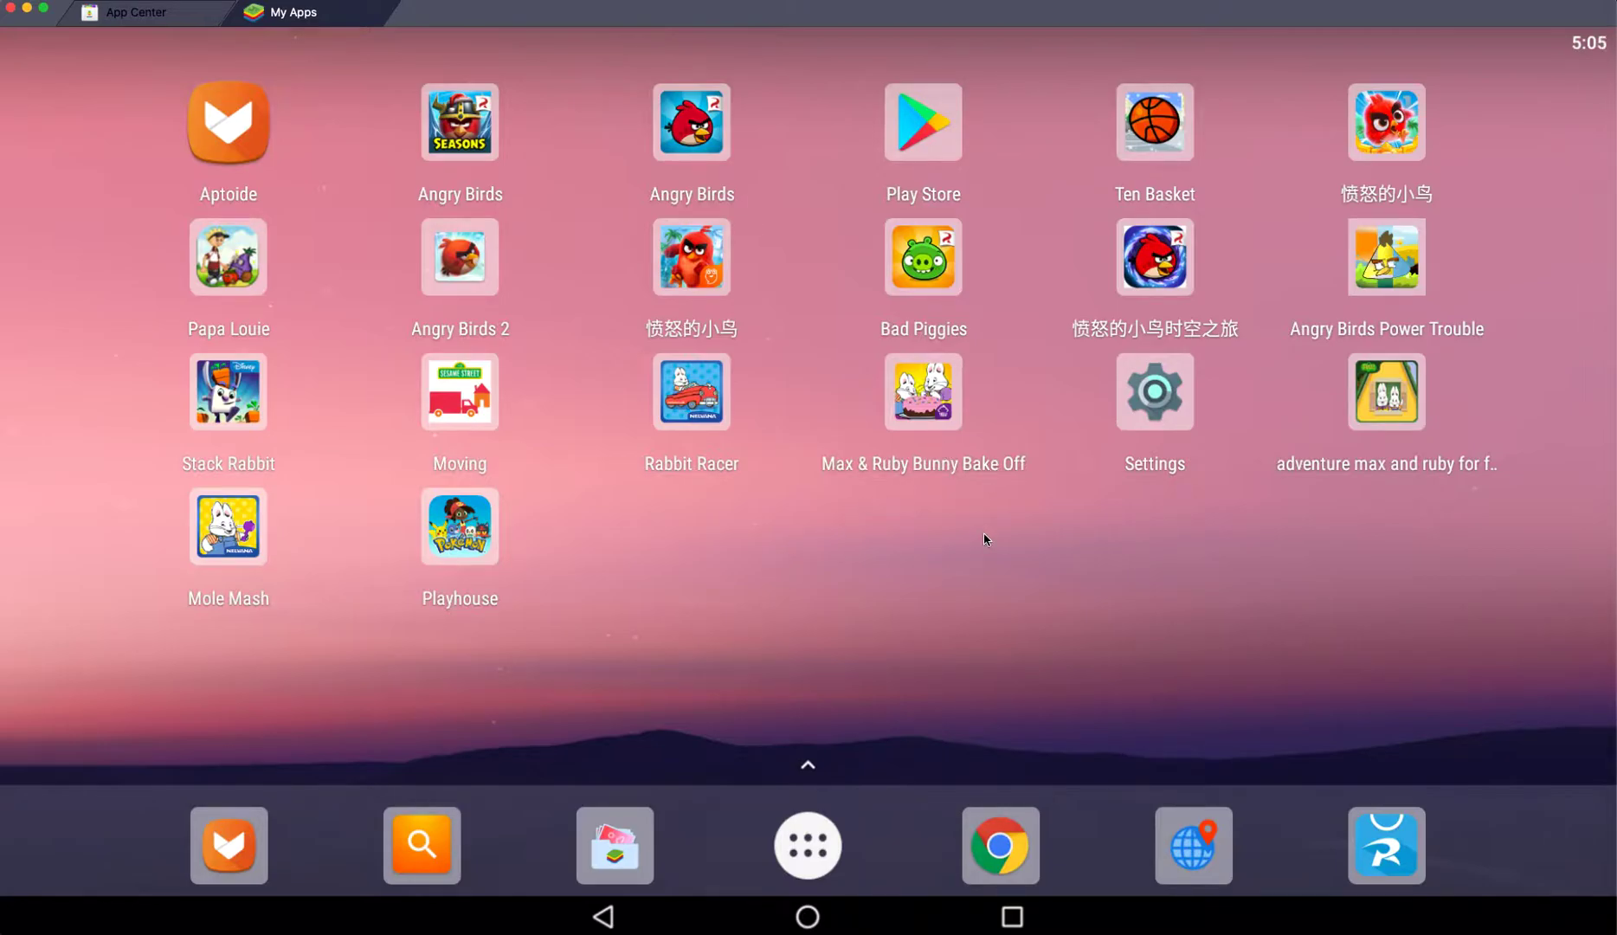
Step: Launch the Max & Ruby Bunny Bake Off game from the BlueStacks home screen
{"action": "left_click", "coordinate": [923, 392]}
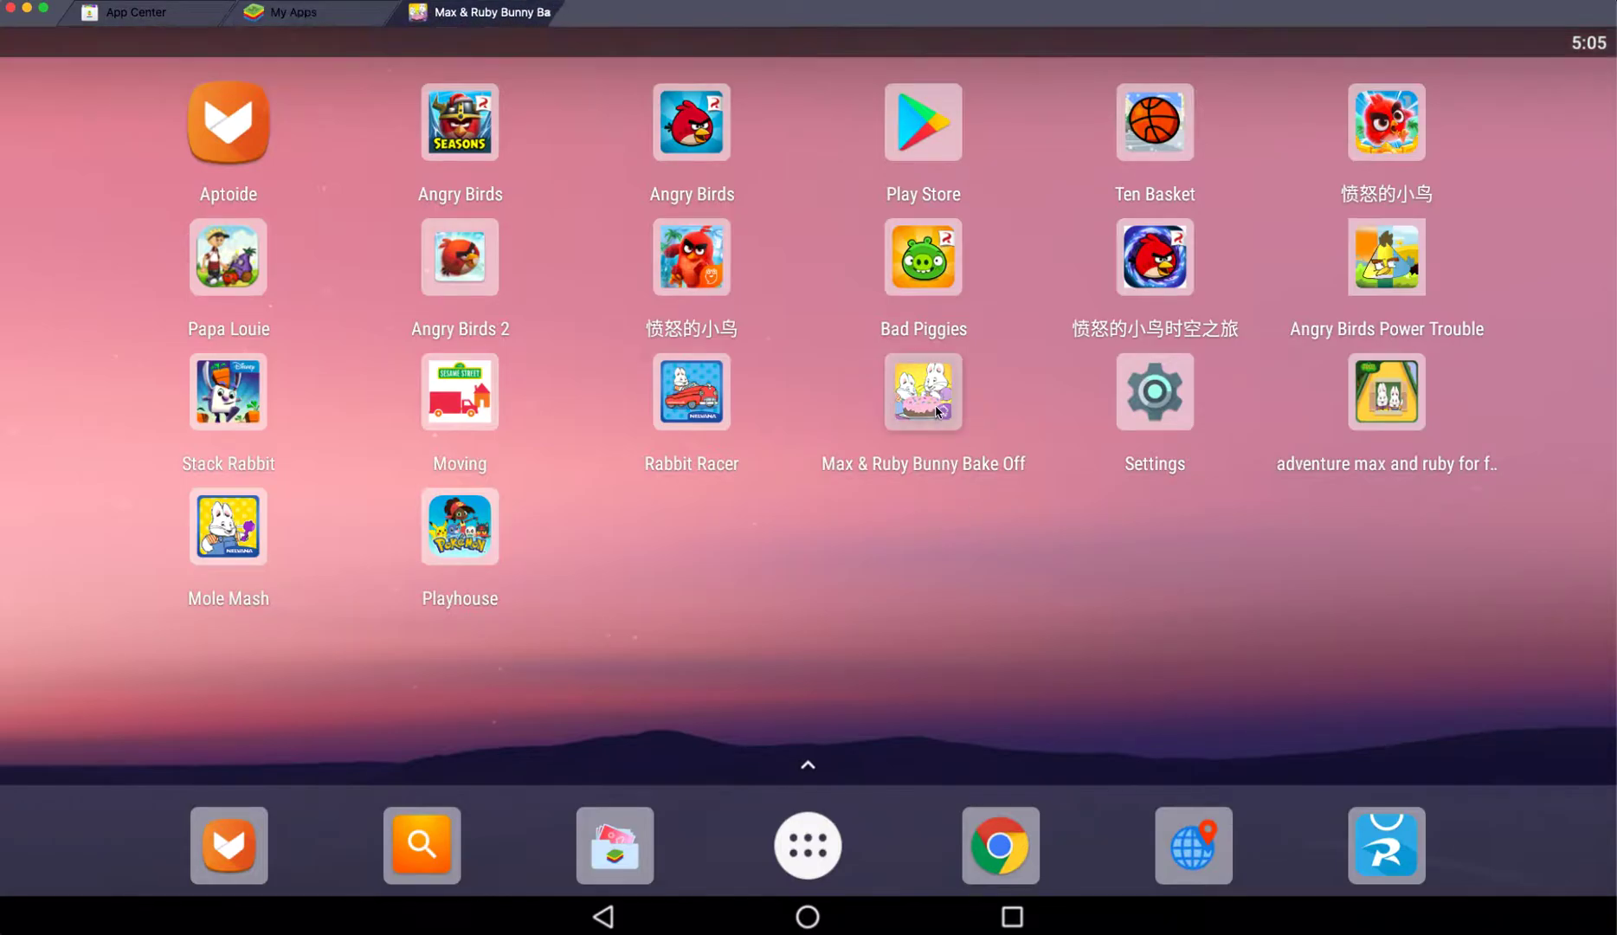
Step: Browse the recipe book through Fruit Fiesta Flan, Scones, Ant and Acorn Pancakes, green jelly and Earthworm Cake
{"action": "left_click", "coordinate": [922, 392]}
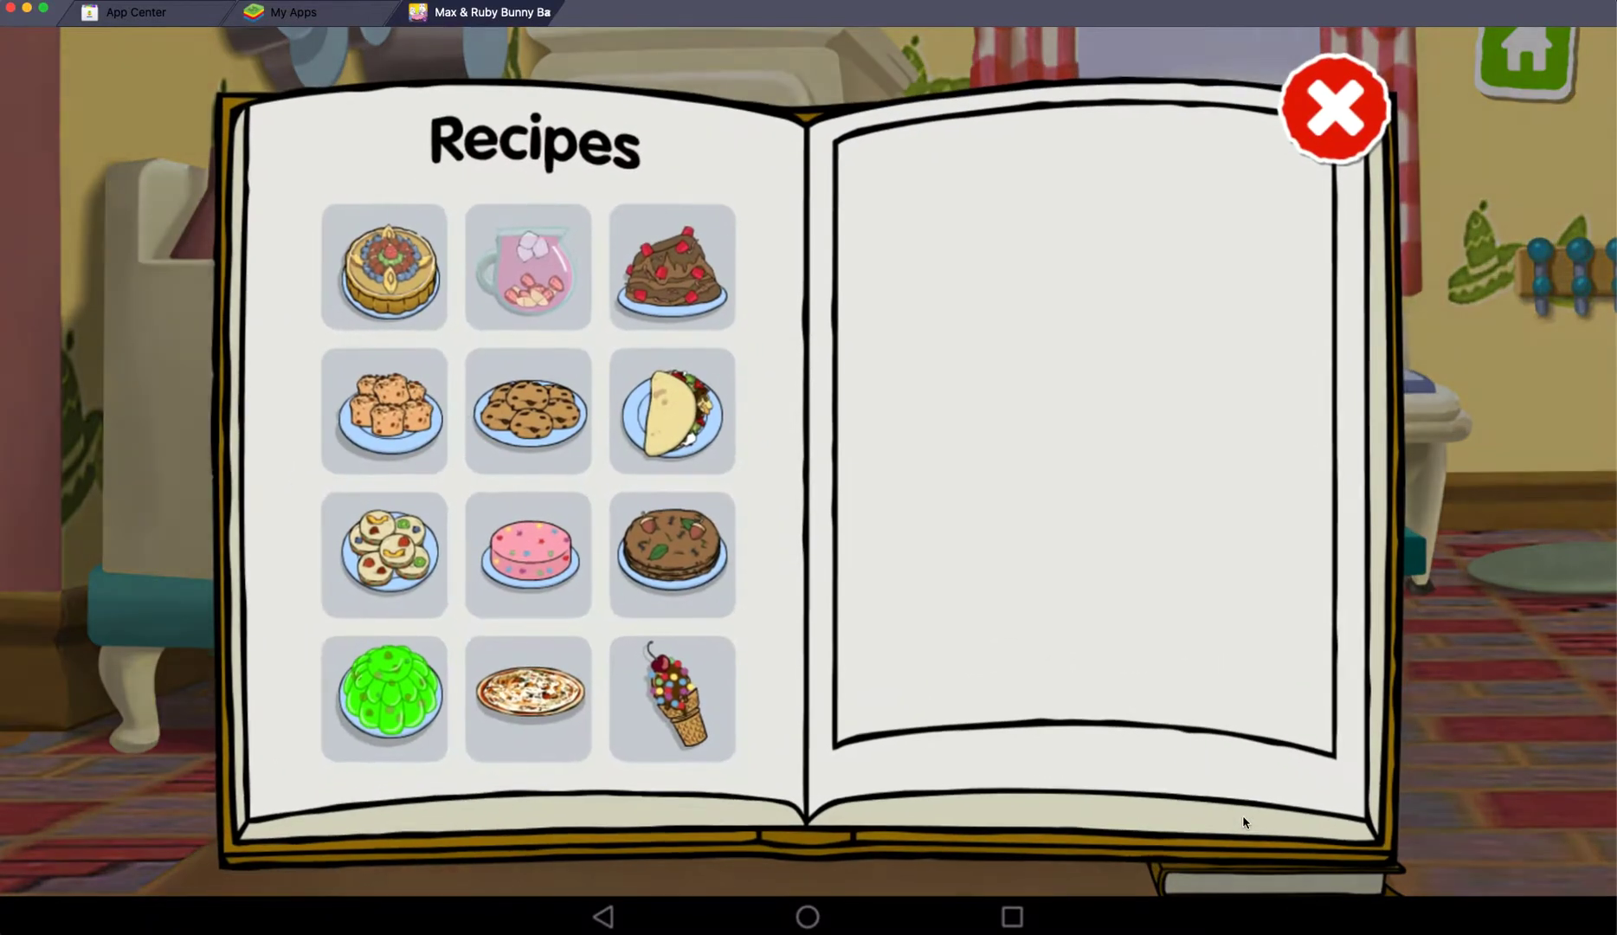
{"action": "left_click", "coordinate": [384, 267]}
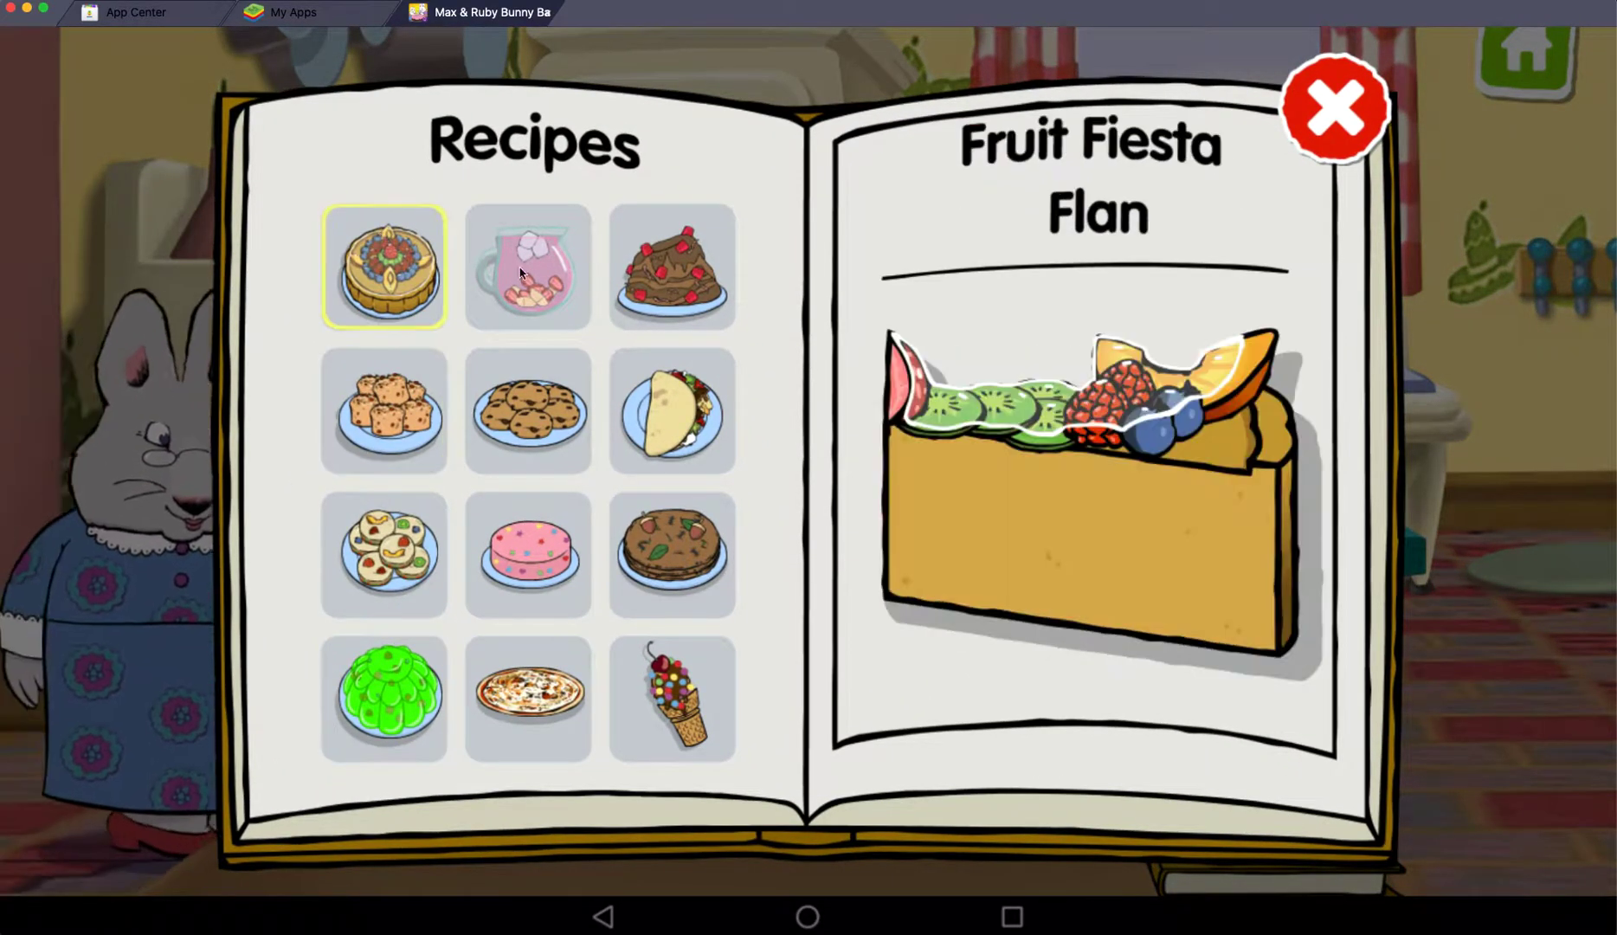
{"action": "left_click", "coordinate": [385, 410]}
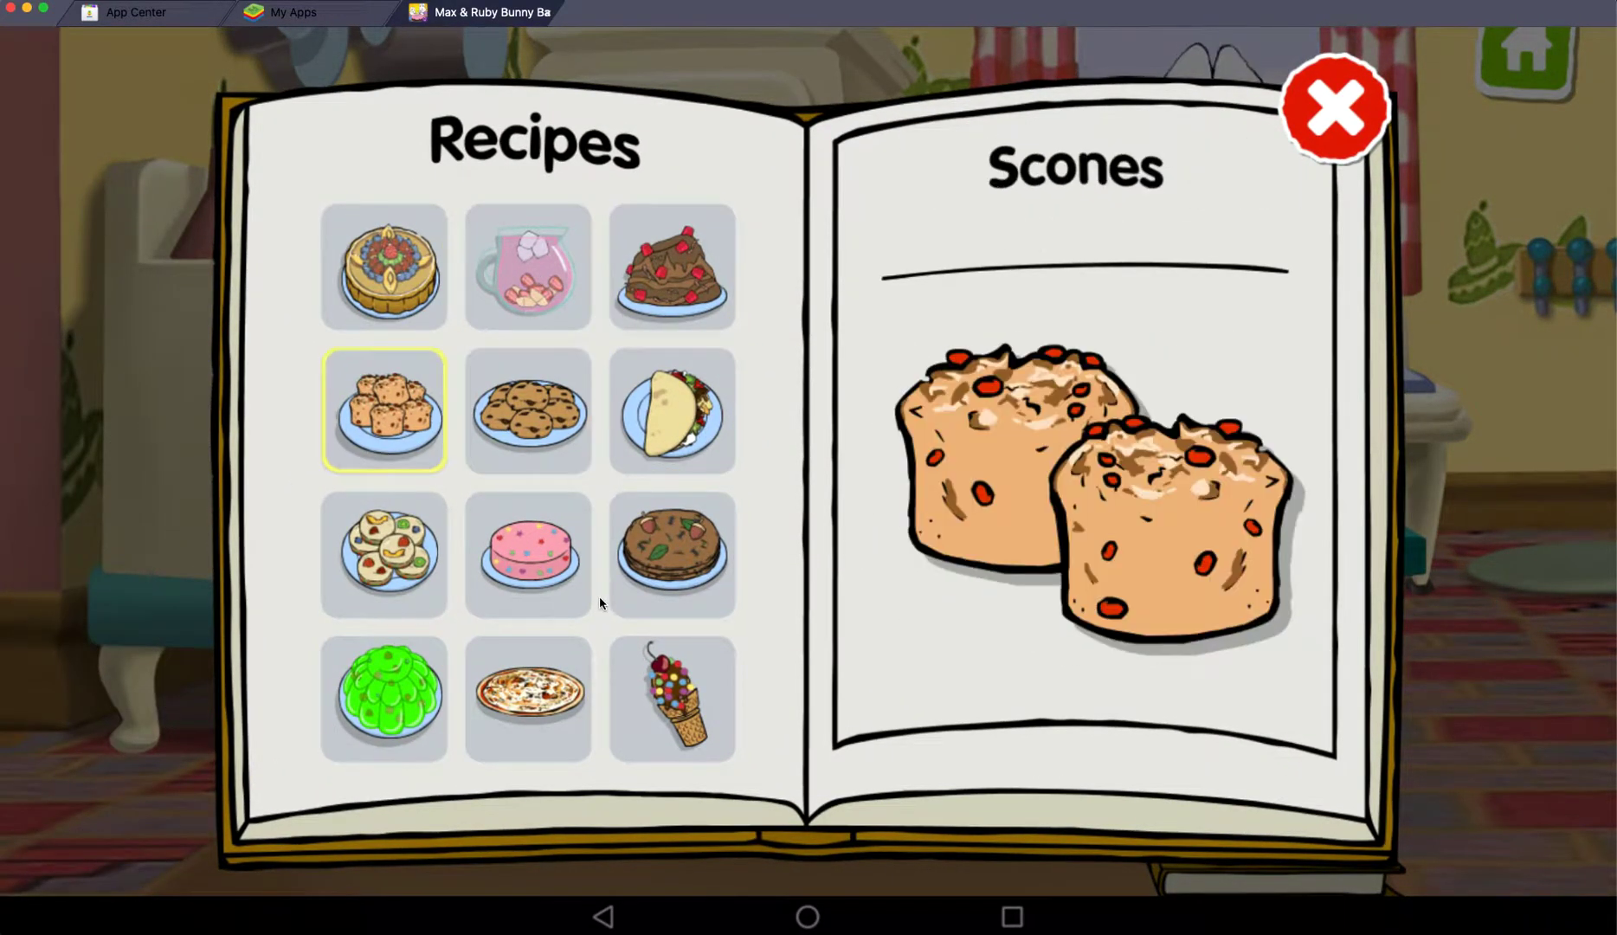
{"action": "left_click", "coordinate": [672, 554]}
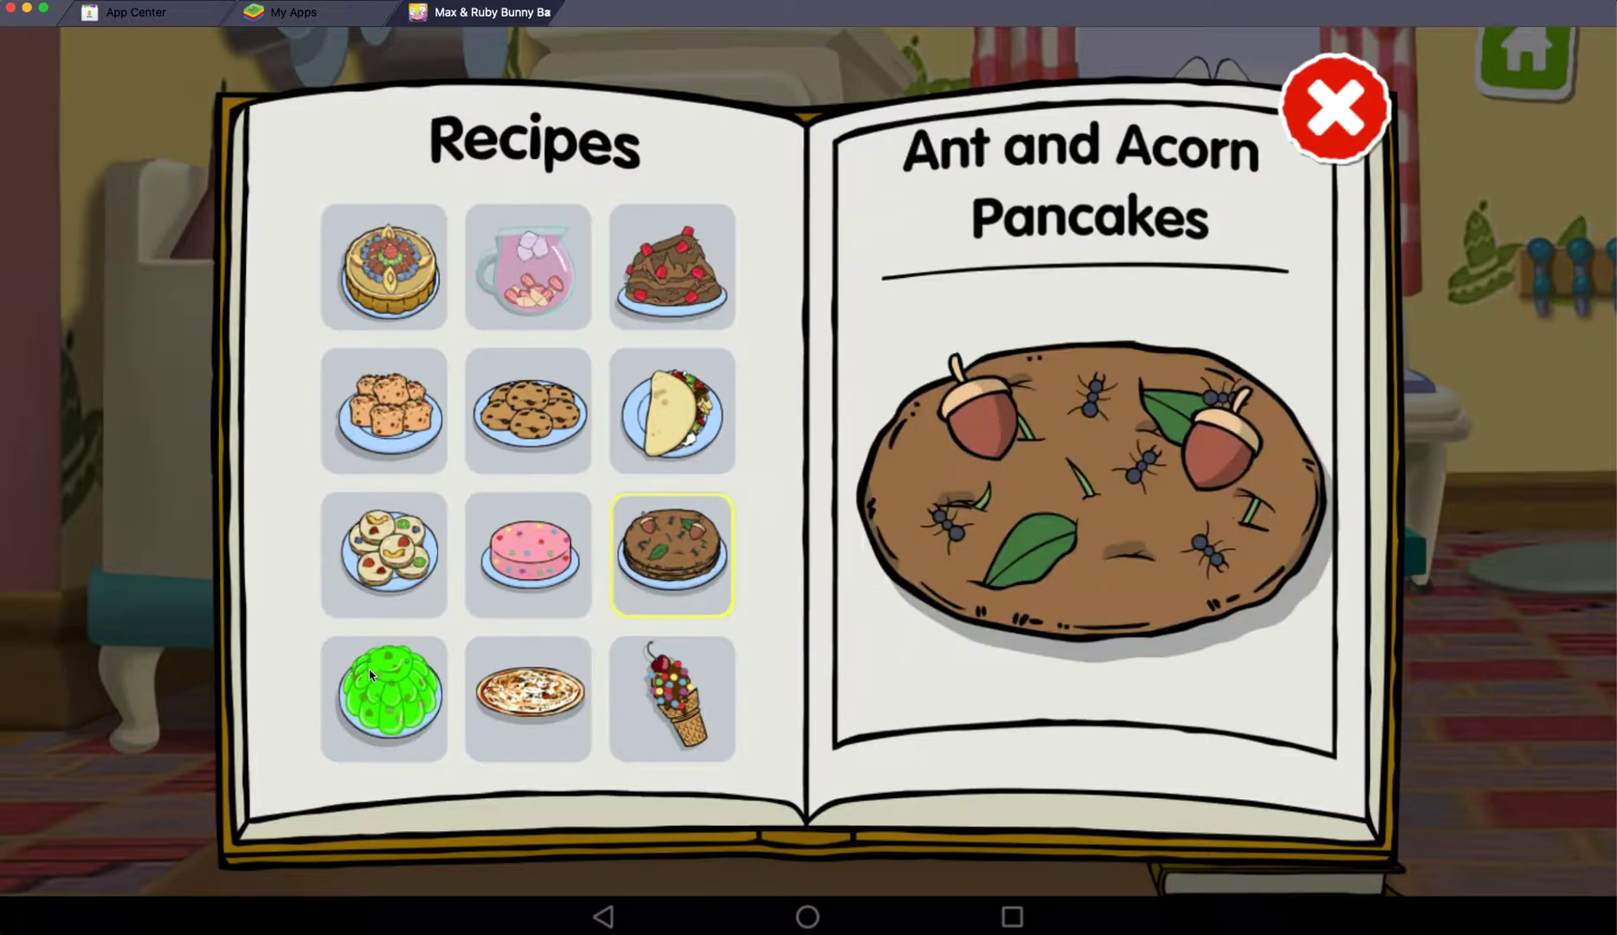
{"action": "left_click", "coordinate": [672, 696]}
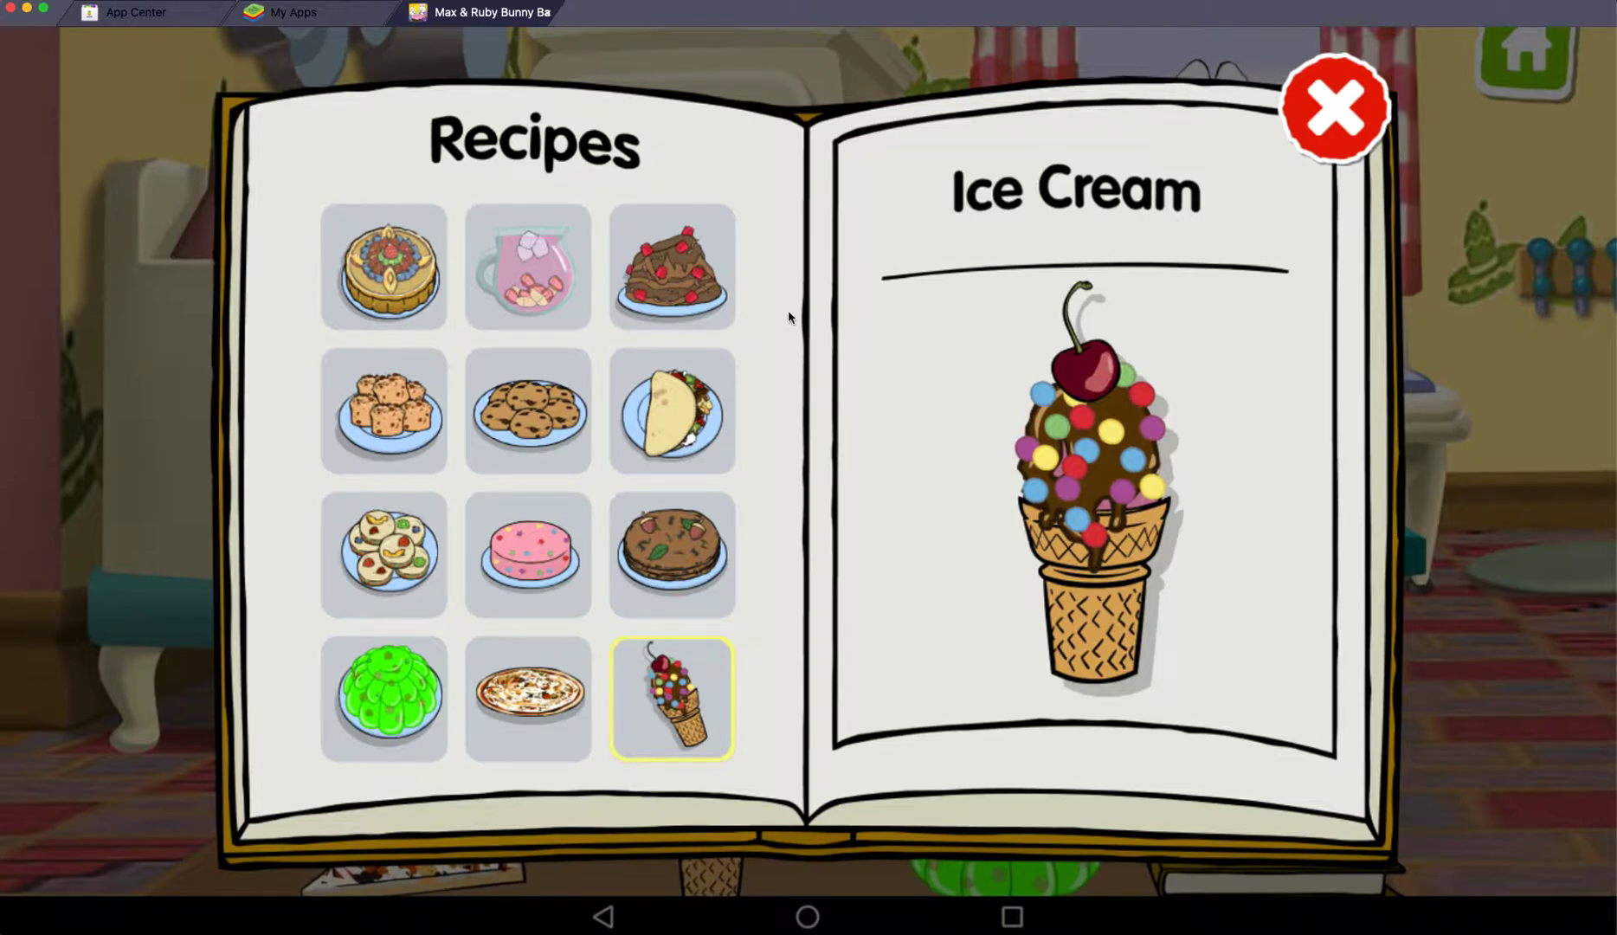
{"action": "left_click", "coordinate": [672, 267]}
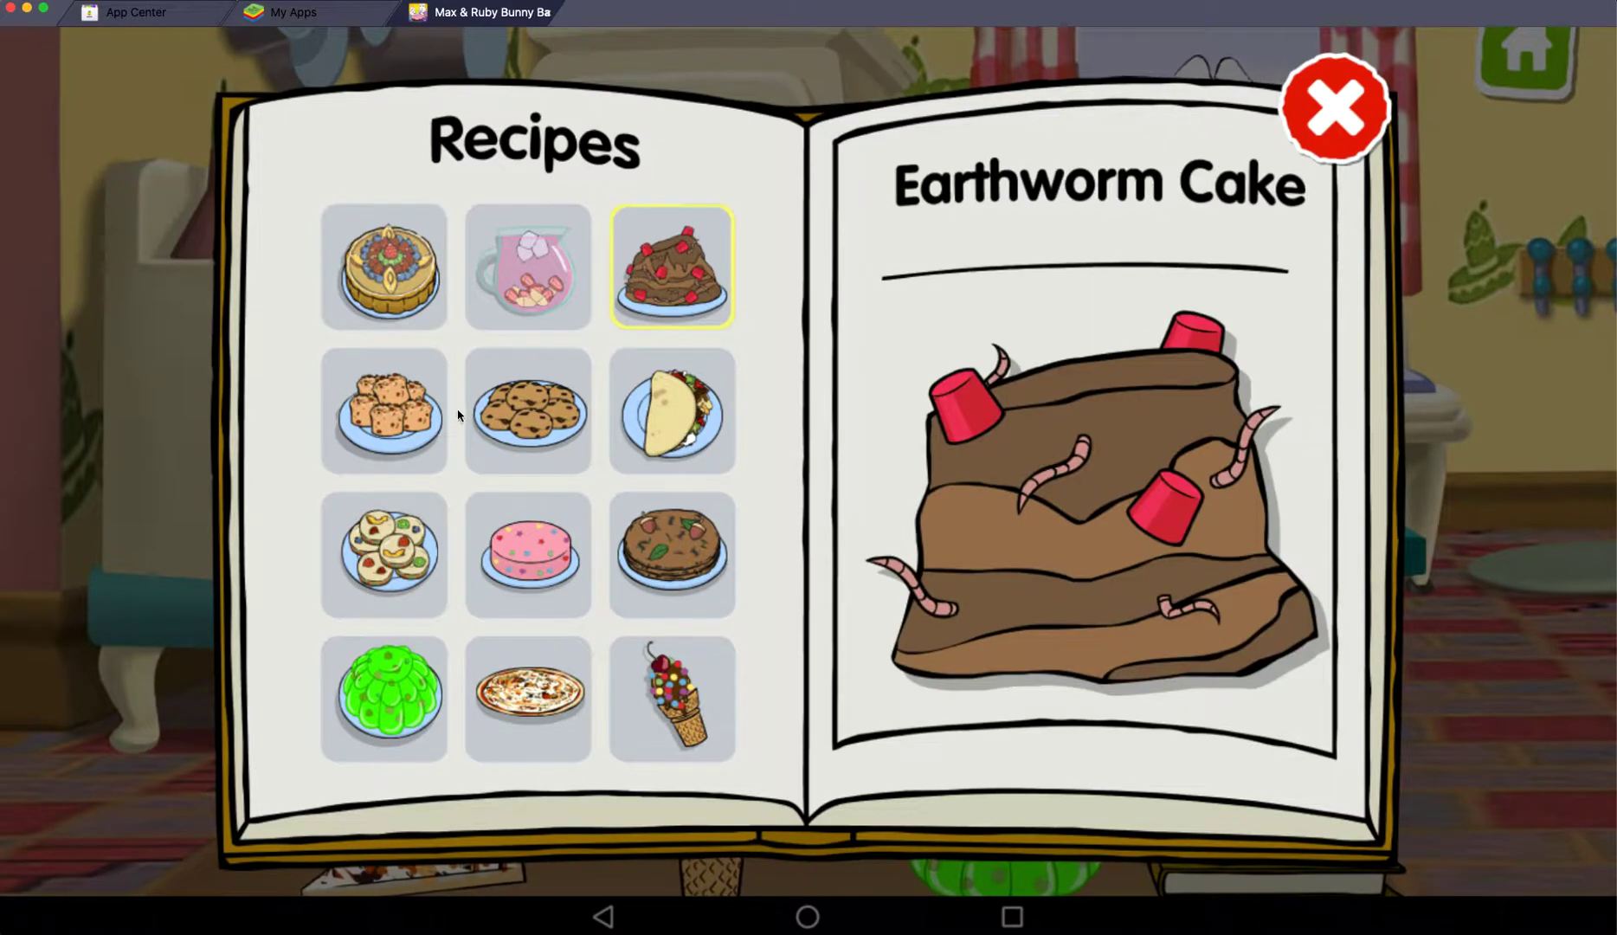
{"action": "left_click", "coordinate": [1333, 109]}
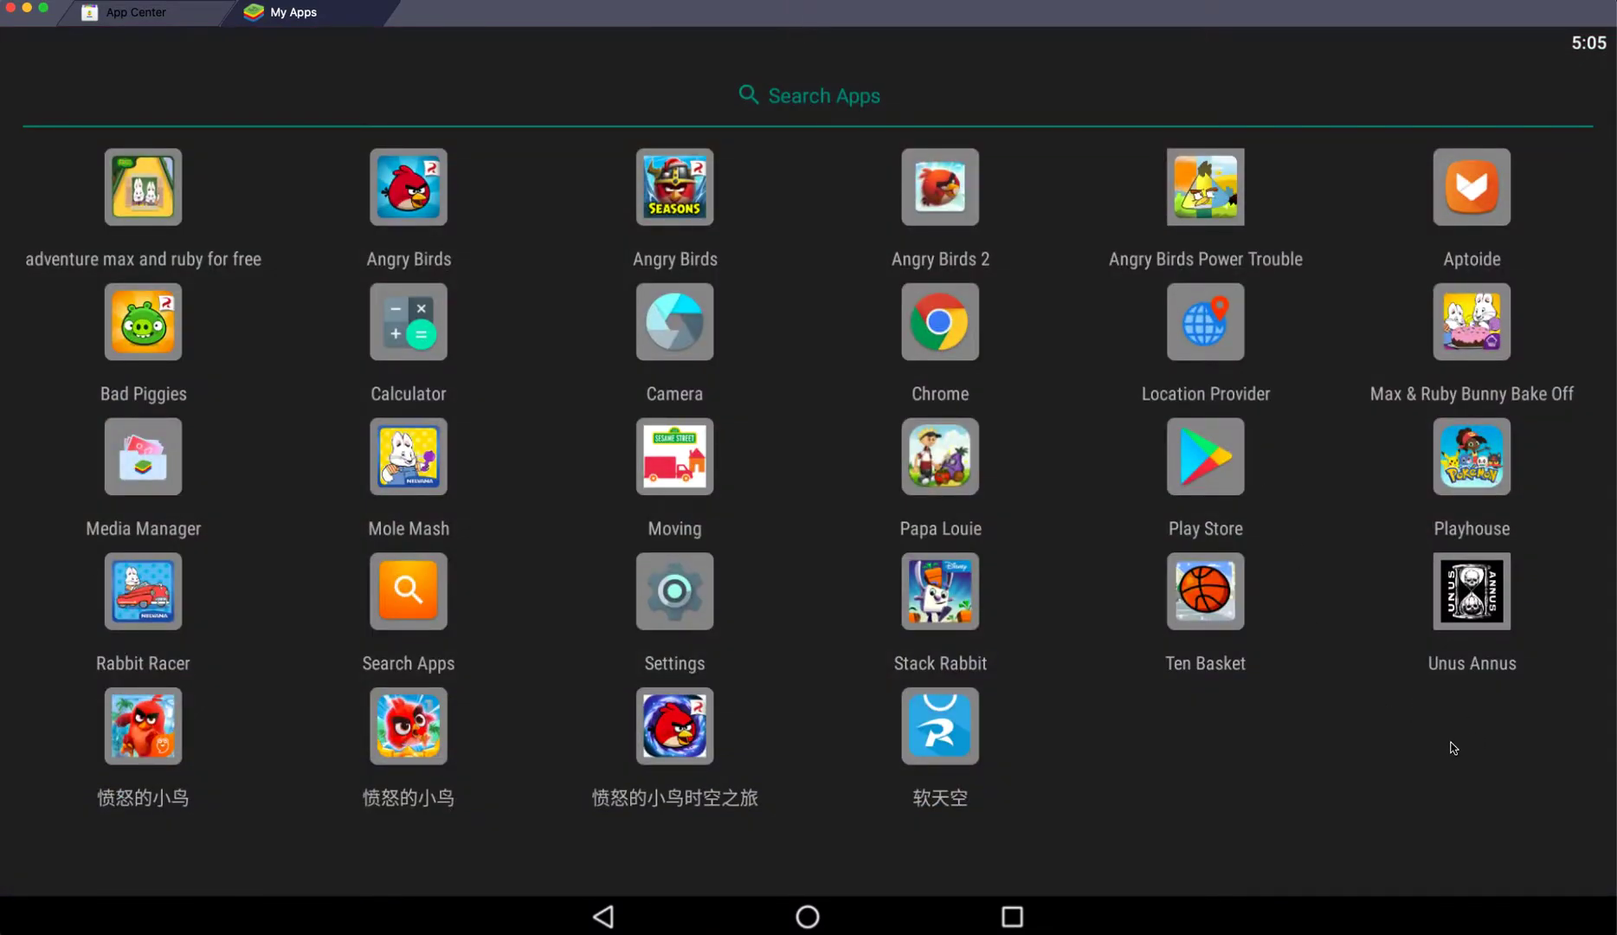
{"action": "mouse_move", "coordinate": [1575, 706]}
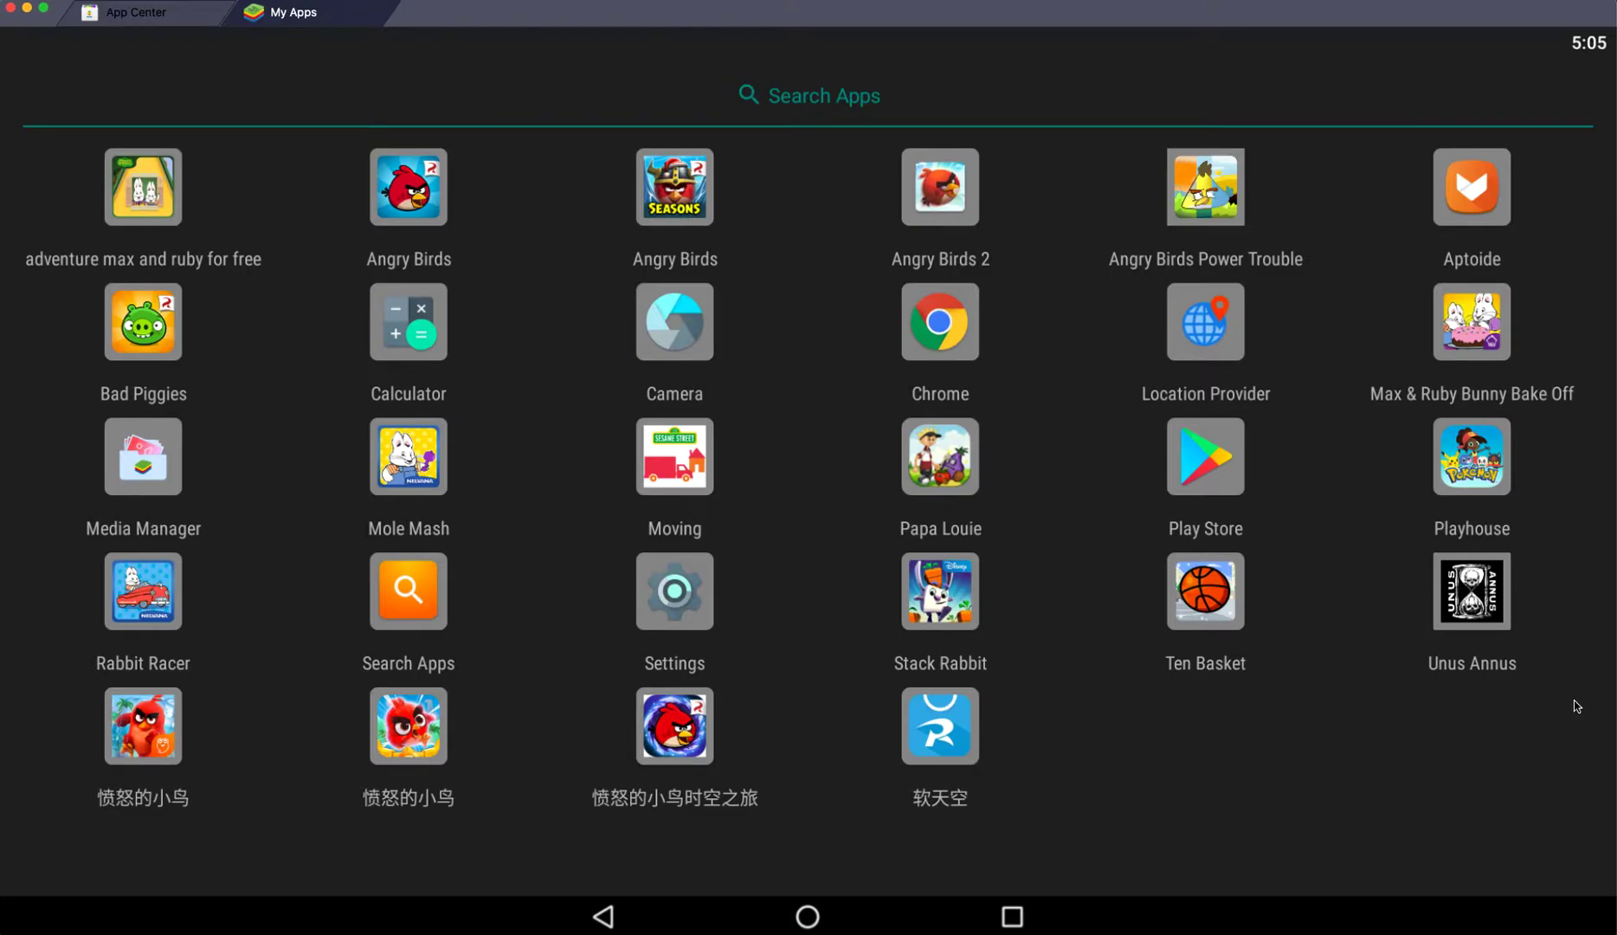
Step: Open the Android Settings app from the app drawer
{"action": "left_click", "coordinate": [674, 591]}
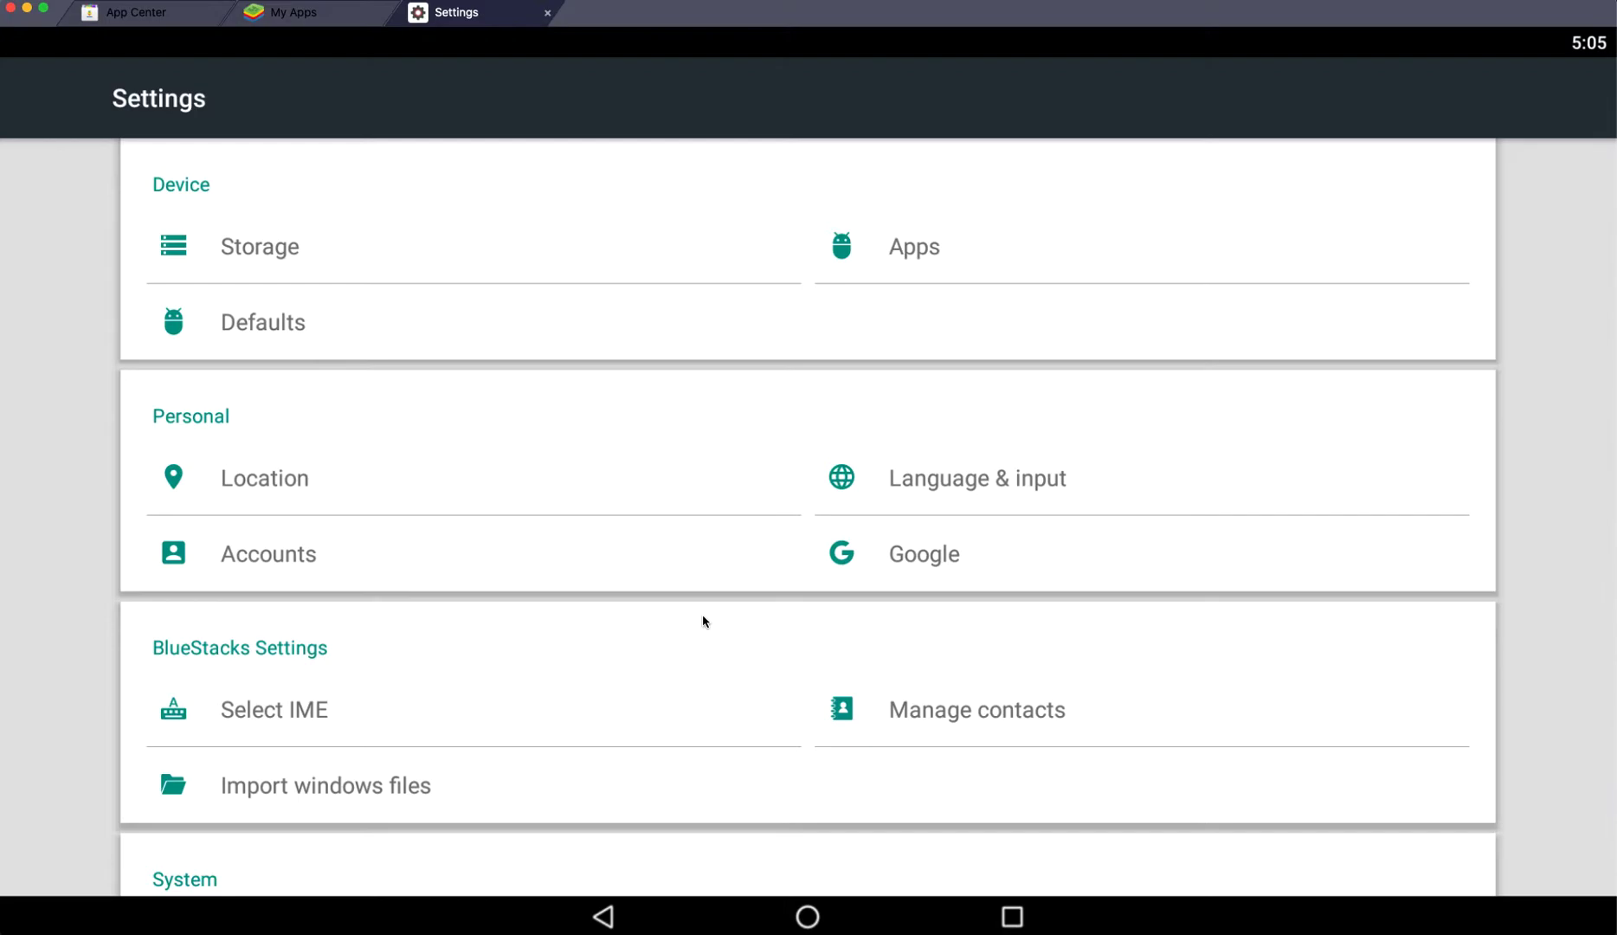
{"action": "mouse_move", "coordinate": [675, 631]}
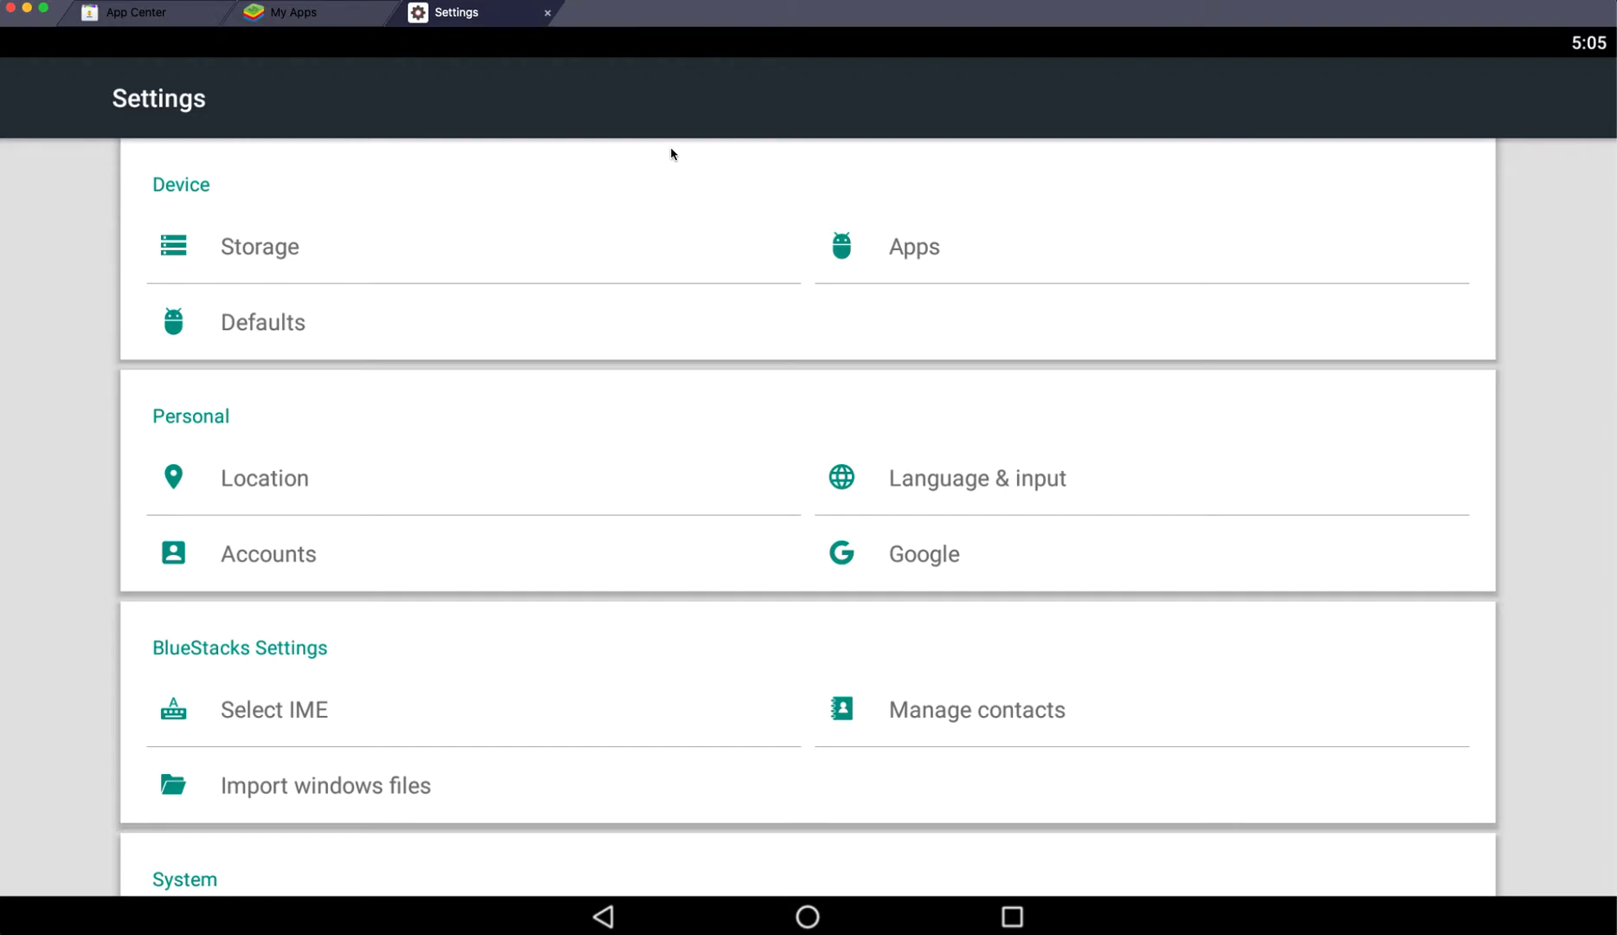
{"action": "mouse_move", "coordinate": [401, 45]}
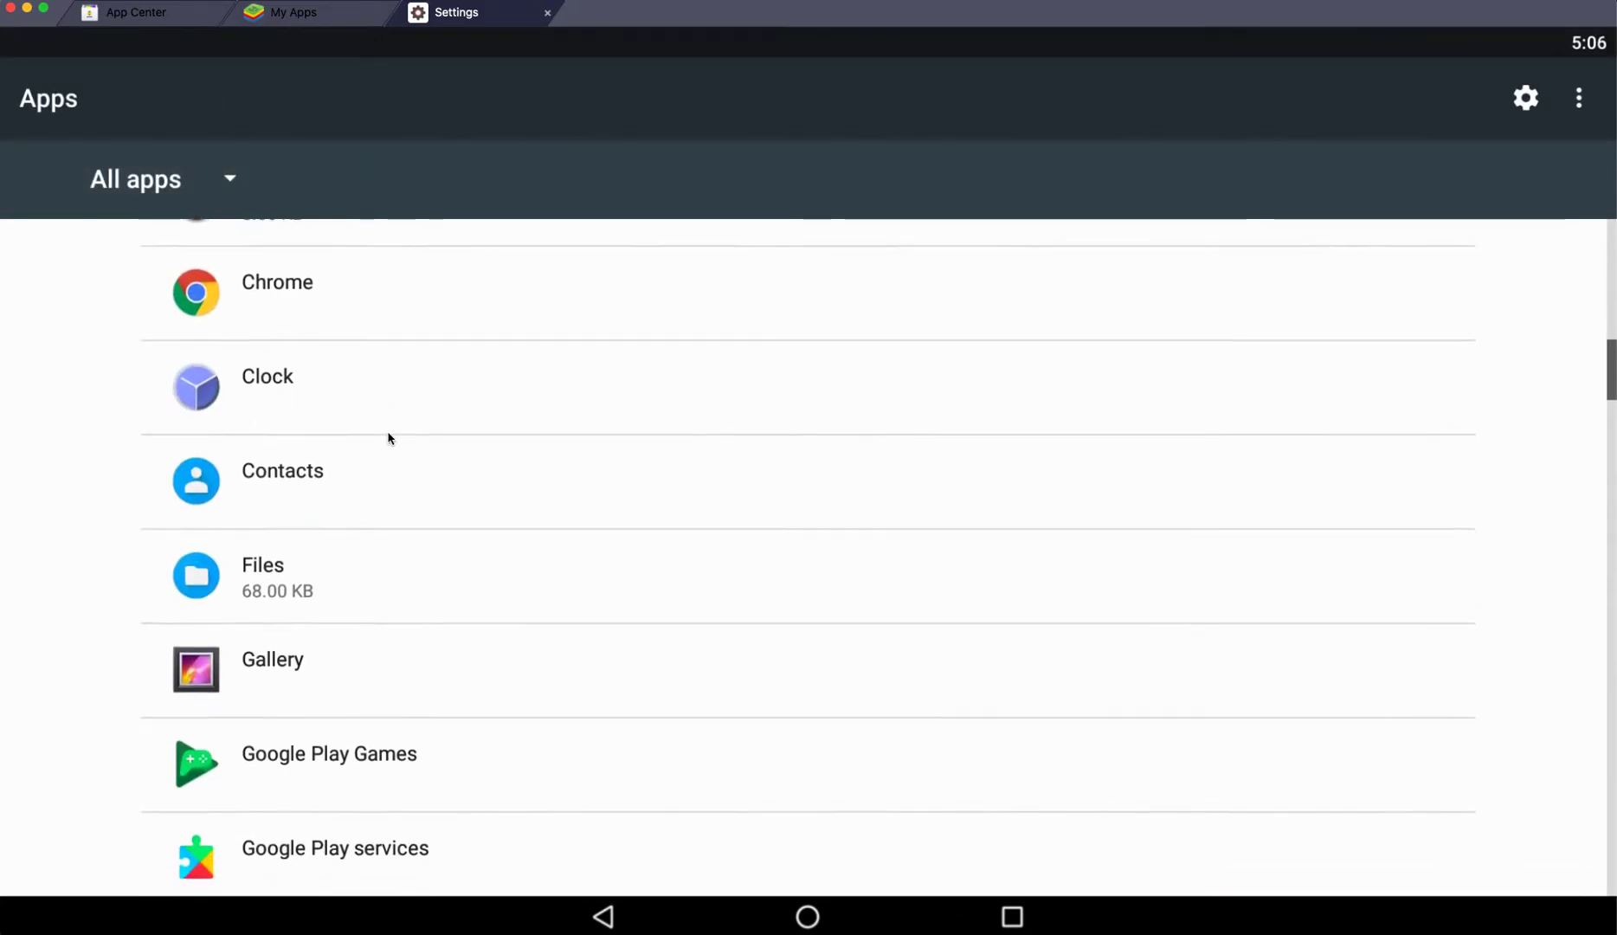
Step: Clear Max & Ruby Bunny Bake Off's stored data from its app details and return home
{"action": "scroll", "scroll_direction": "down", "scroll_amount": 3}
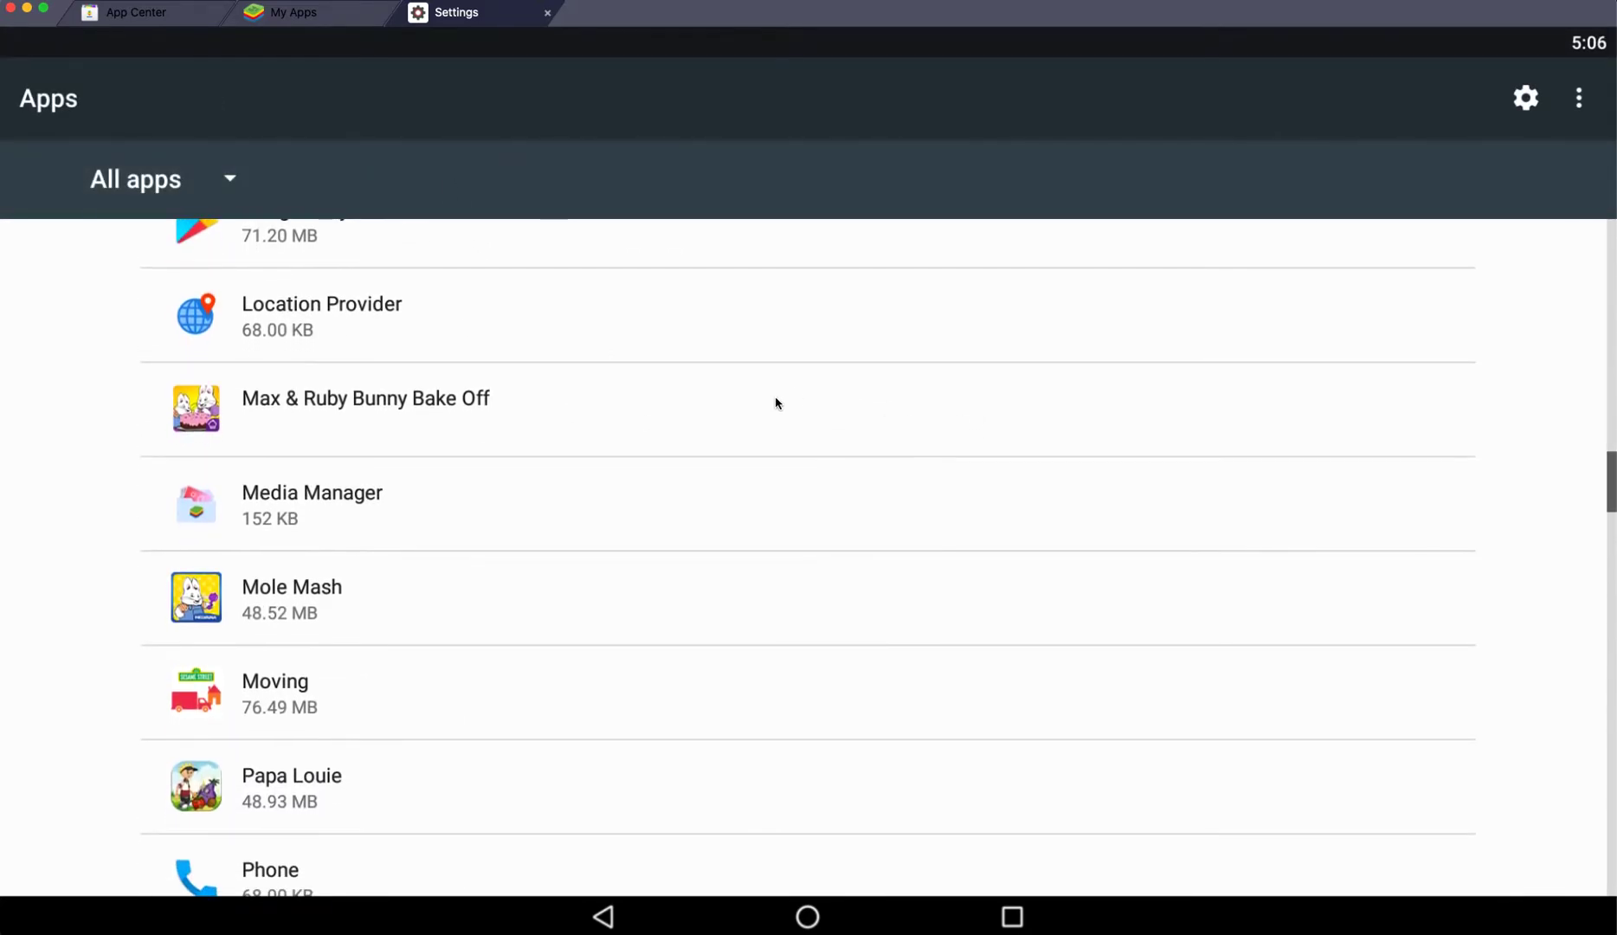
{"action": "left_click", "coordinate": [365, 398]}
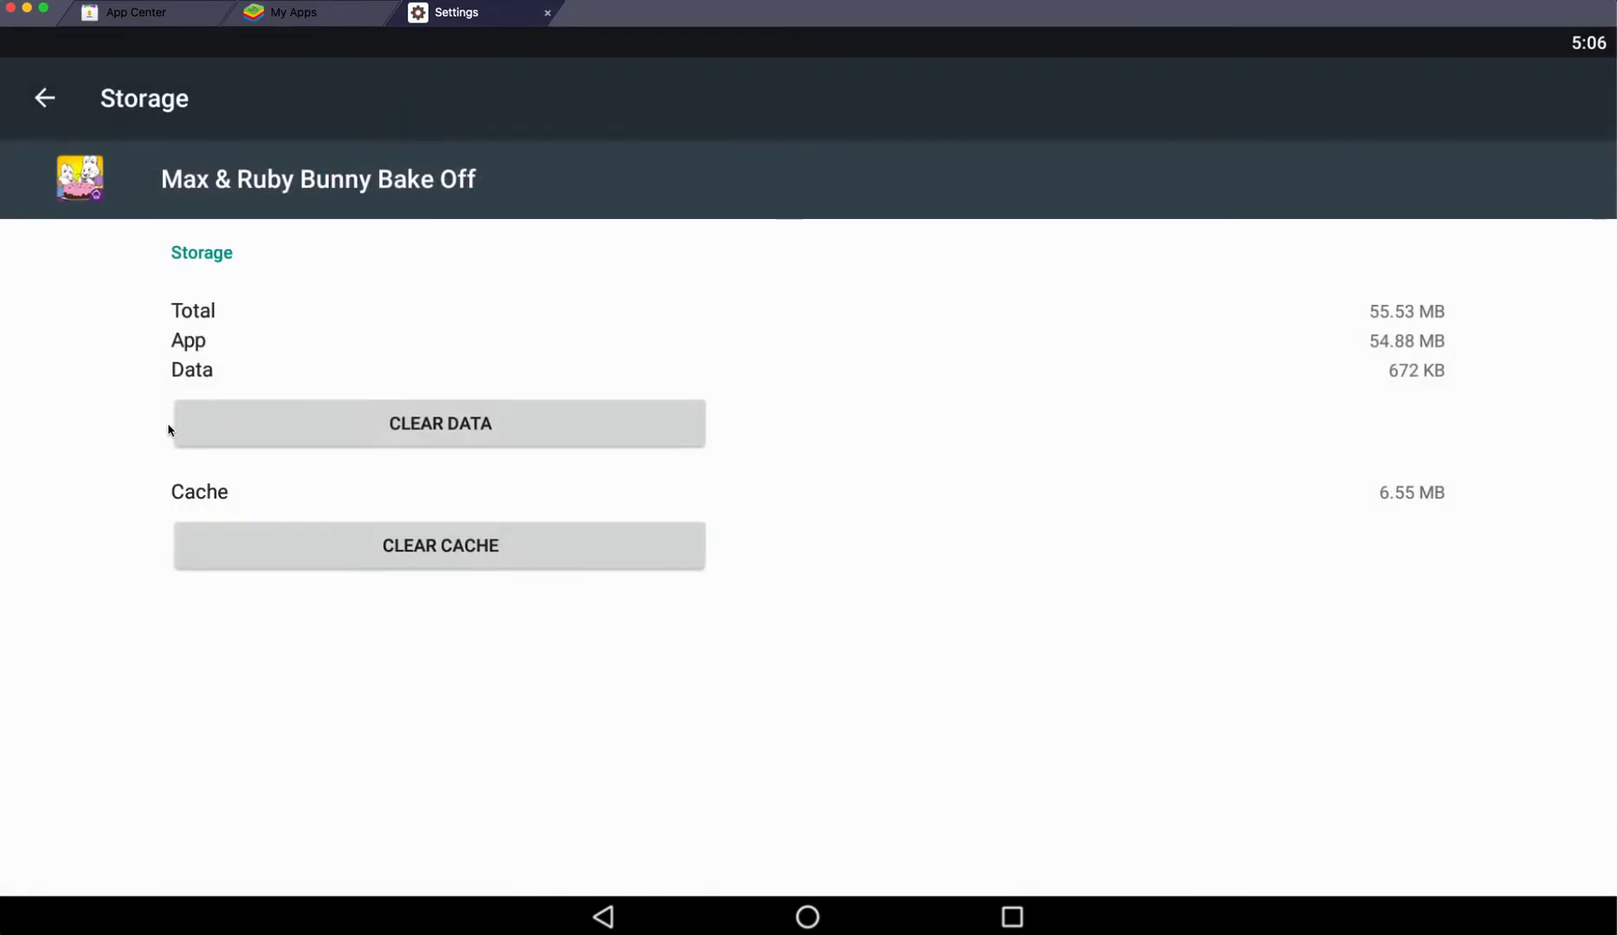
{"action": "left_click", "coordinate": [440, 425]}
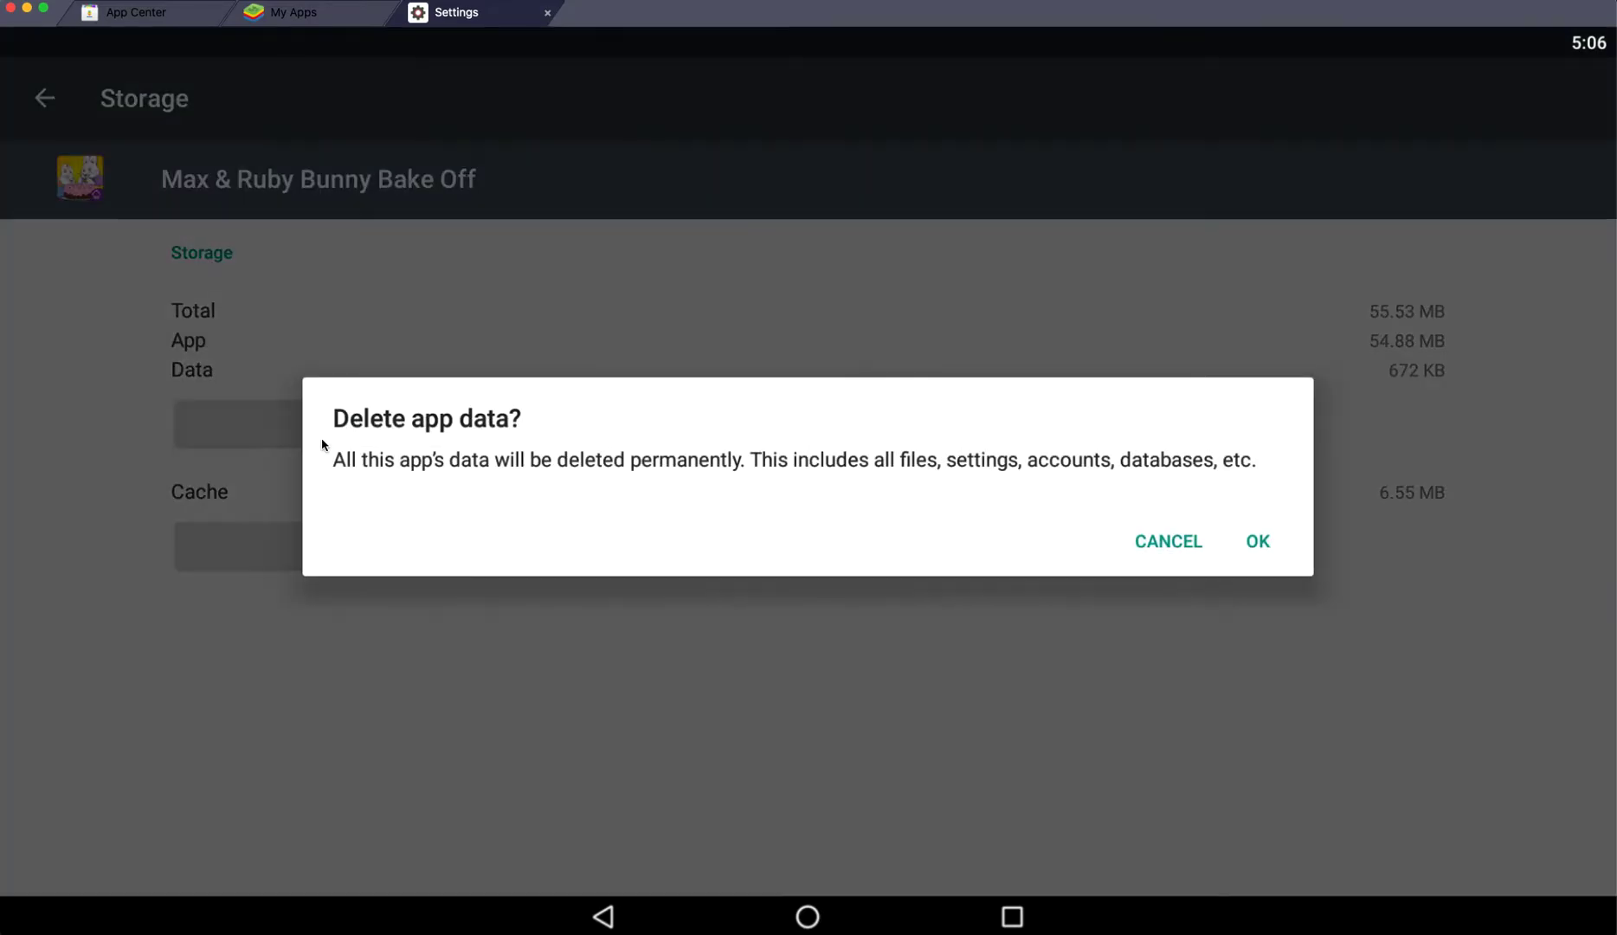
{"action": "left_click", "coordinate": [1257, 542]}
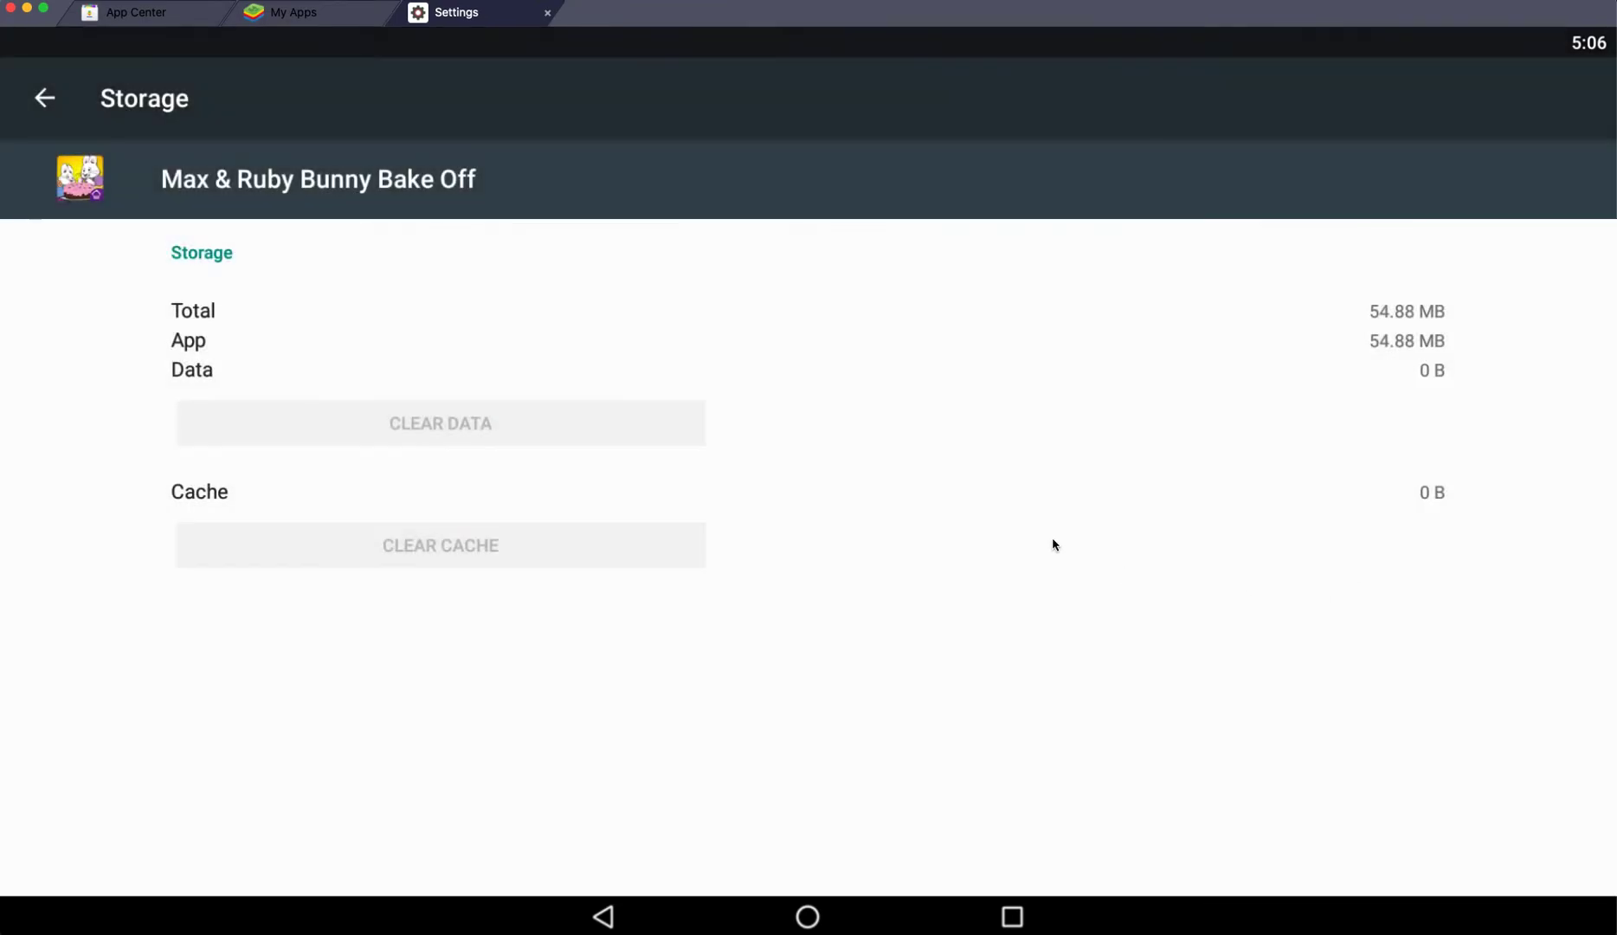
{"action": "left_click", "coordinate": [547, 12]}
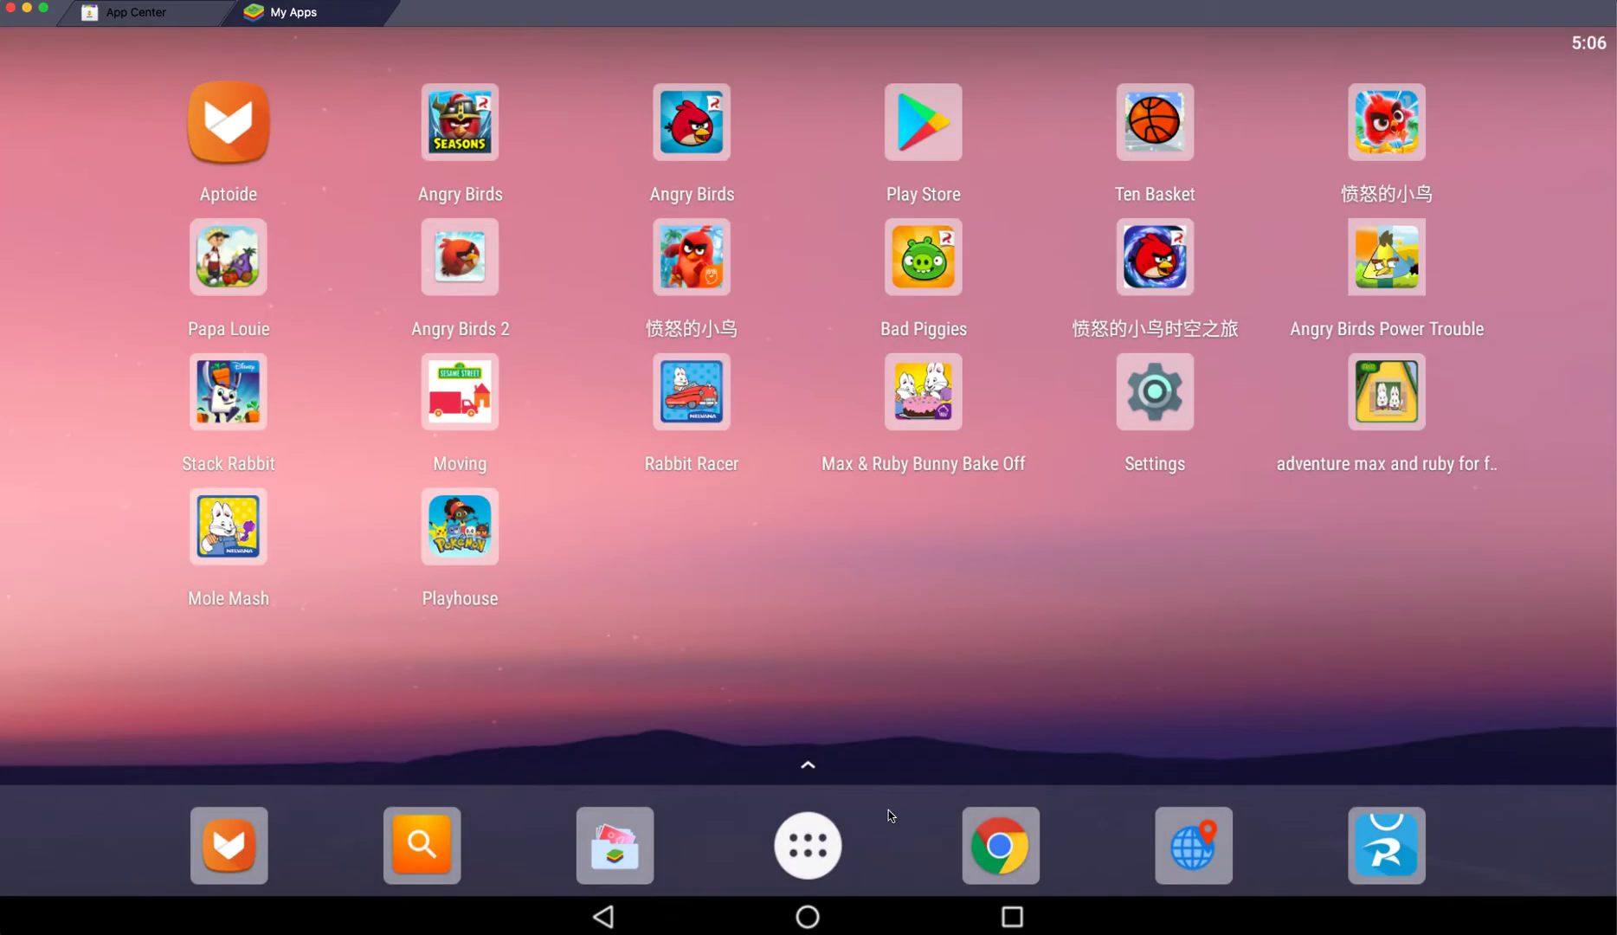
Step: Relaunch Bunny Bake Off and open its recipe book, now showing all recipes locked
{"action": "left_click", "coordinate": [923, 391]}
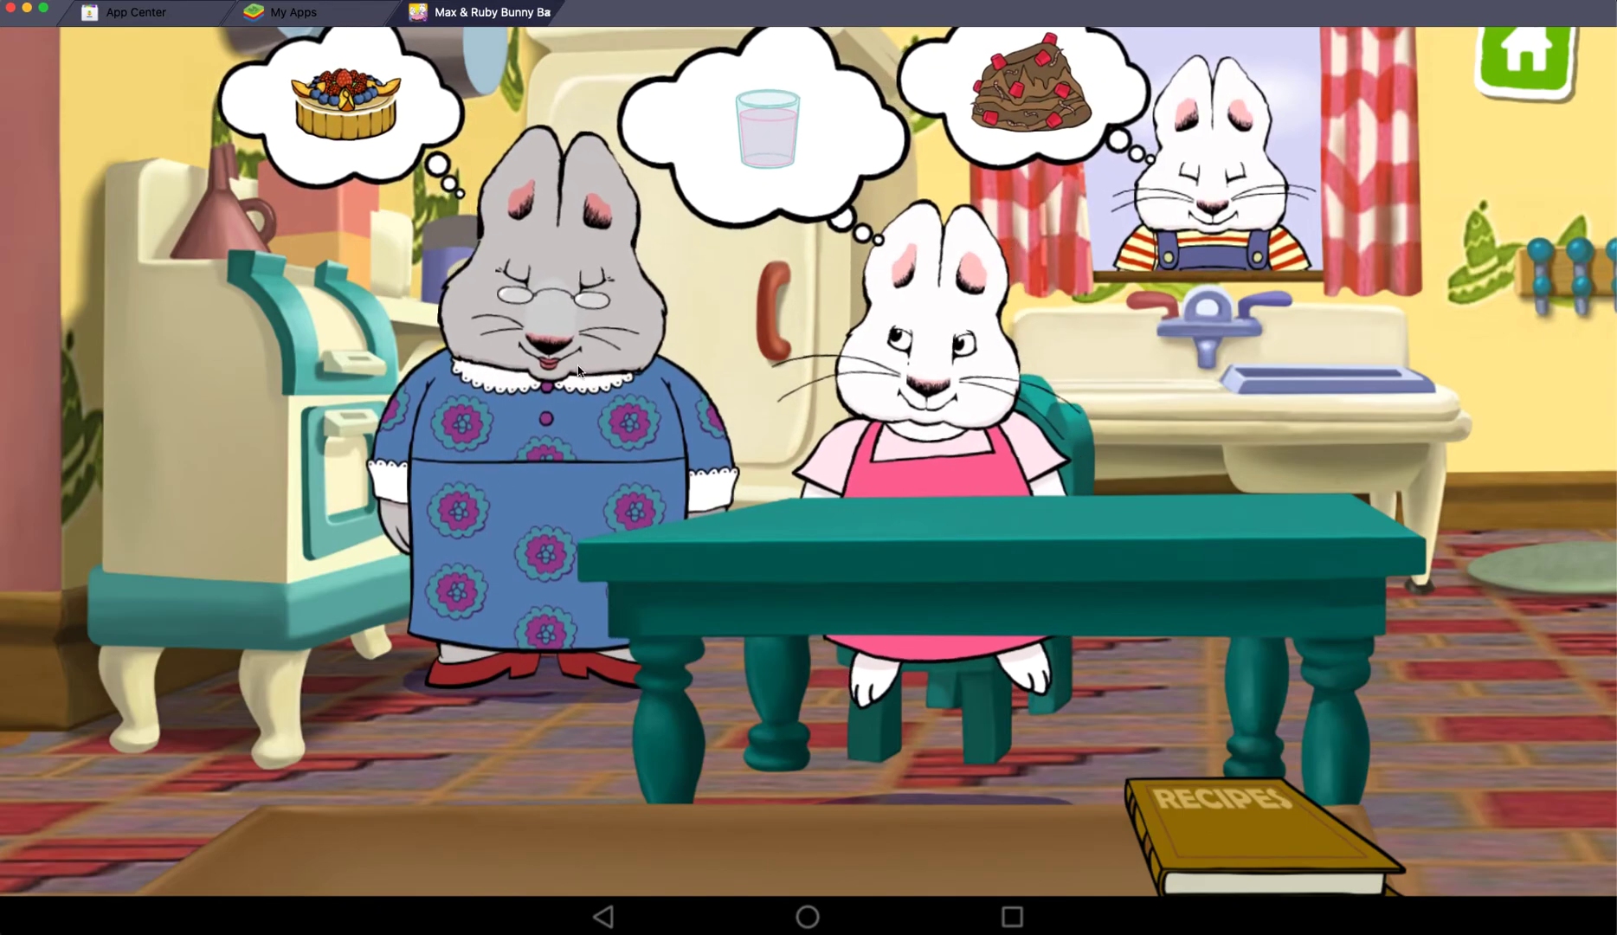
{"action": "left_click", "coordinate": [1230, 824]}
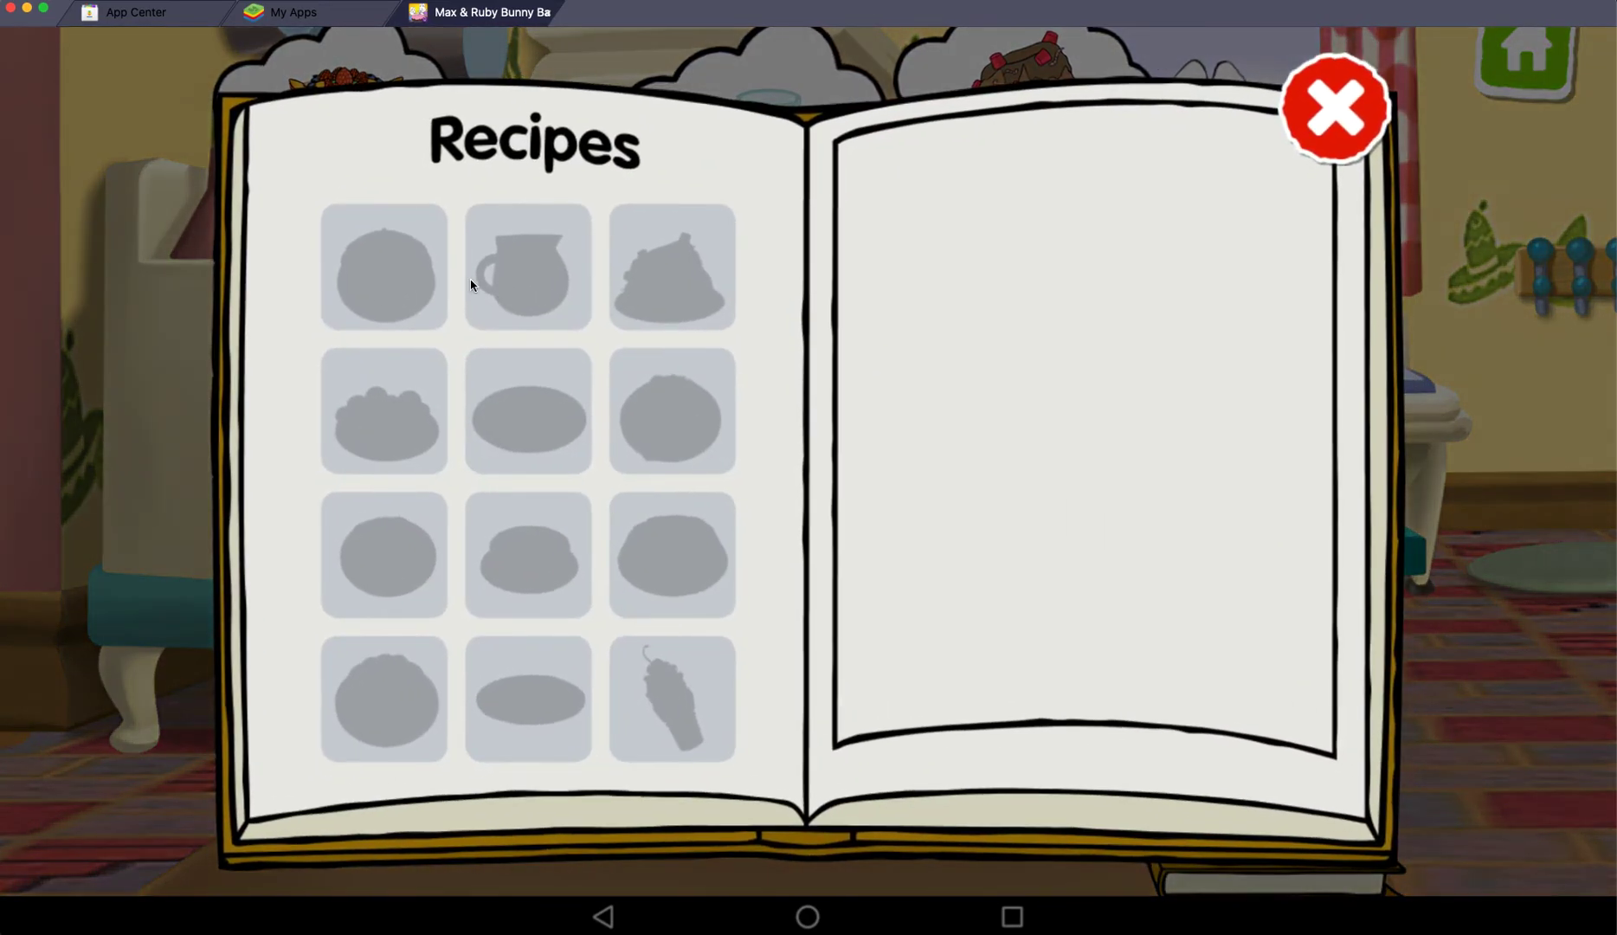
{"action": "mouse_move", "coordinate": [709, 627]}
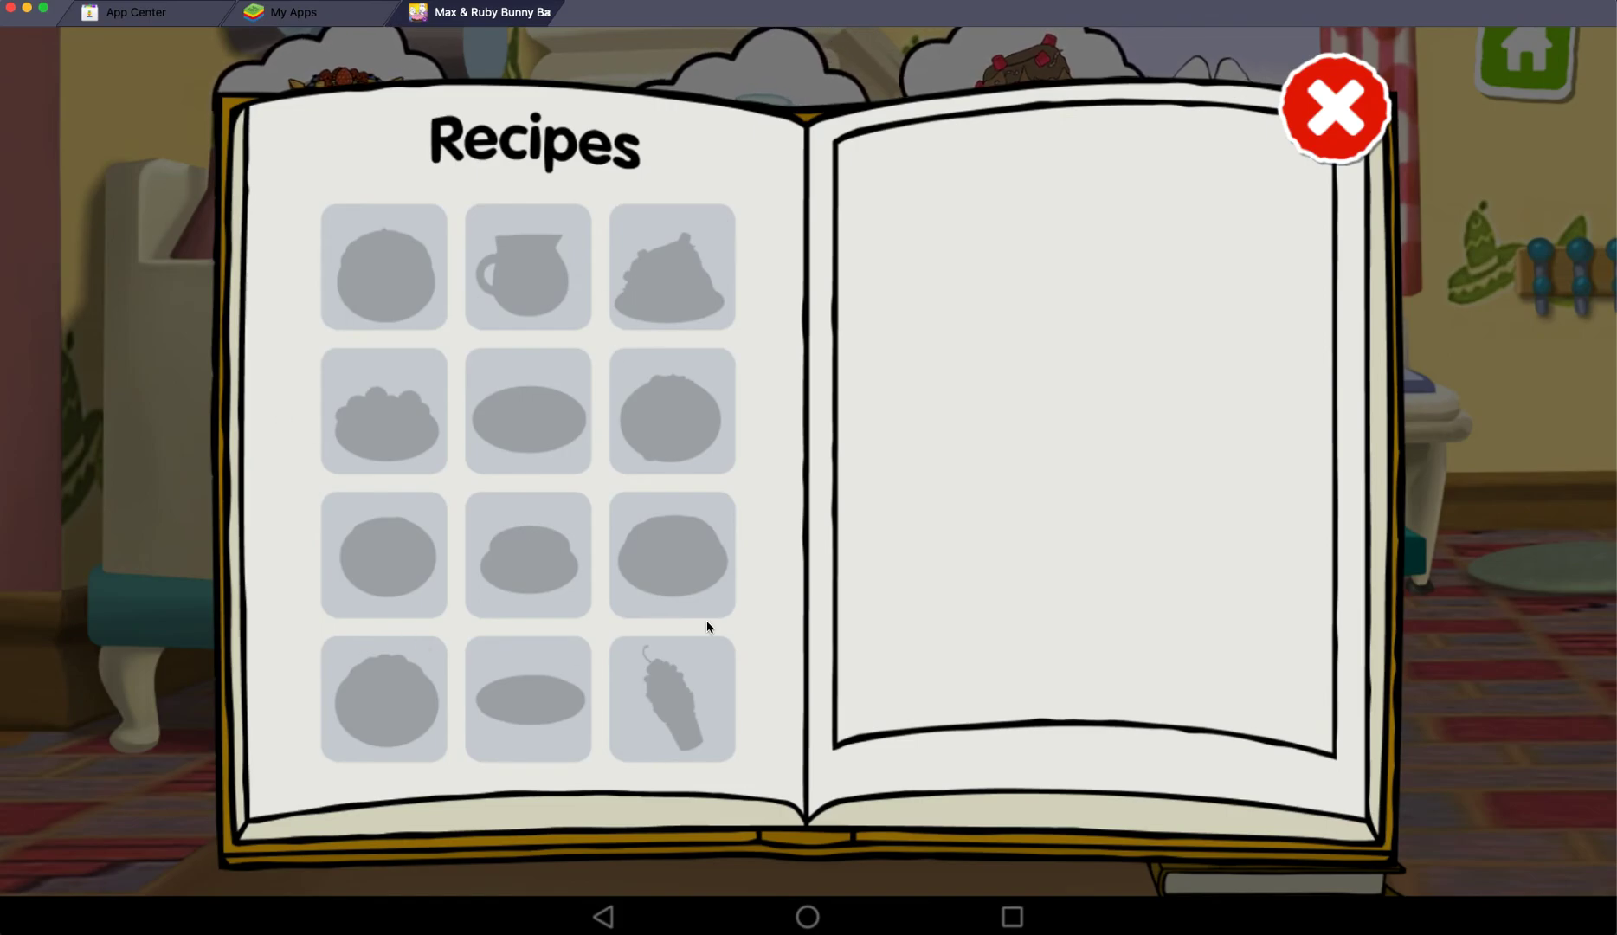